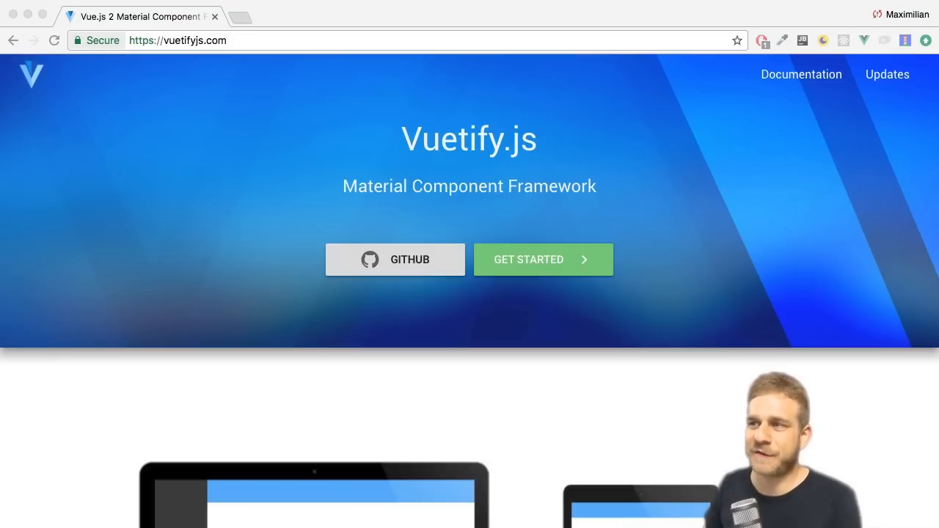
pyautogui.moveTo(778, 325)
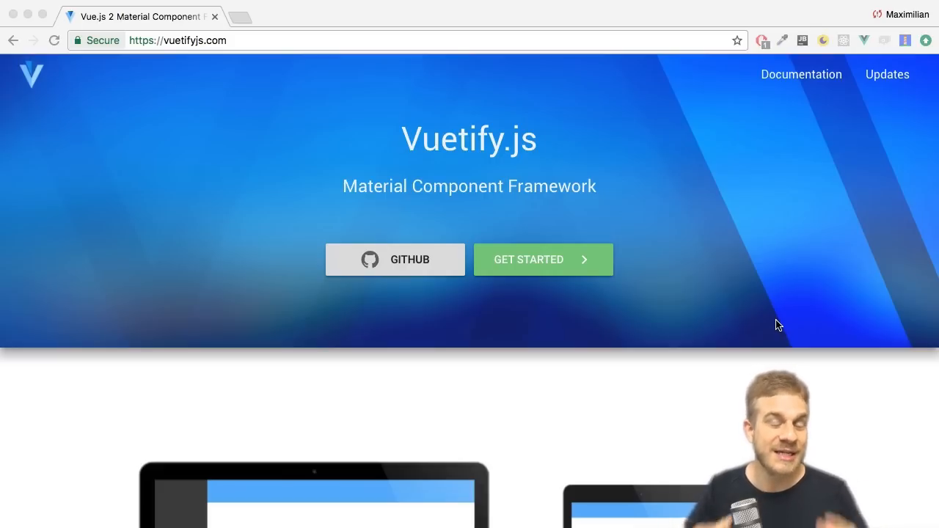
pyautogui.moveTo(524, 273)
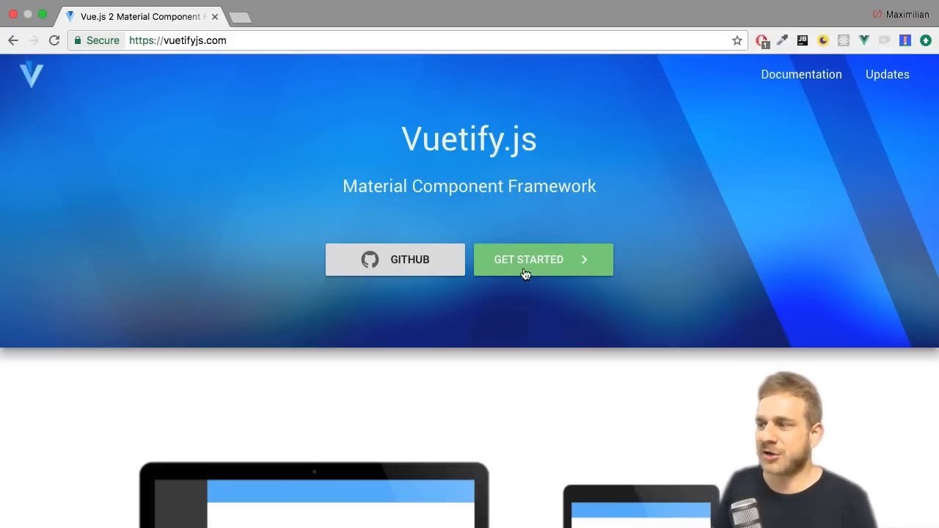
# Open the Vuetify Buttons component page and scroll through its Flat button examples.
pyautogui.click(542, 259)
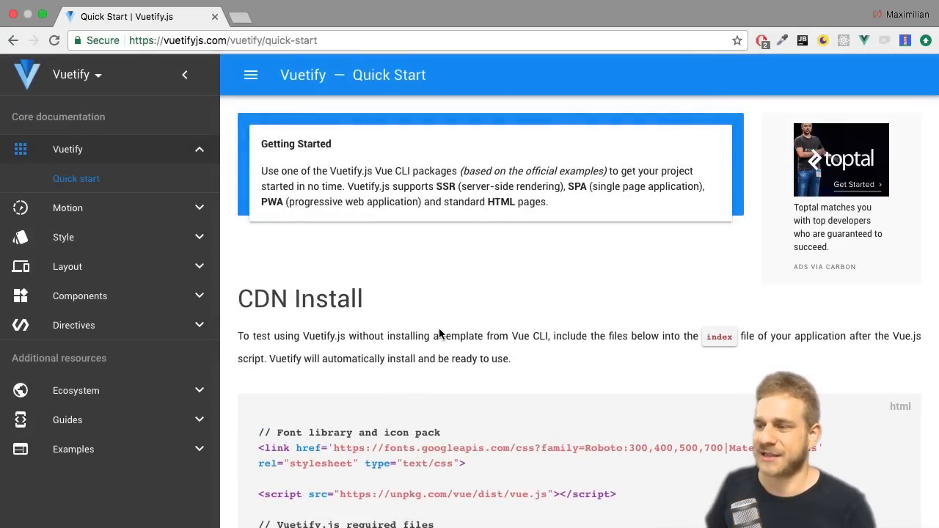
pyautogui.moveTo(414, 315)
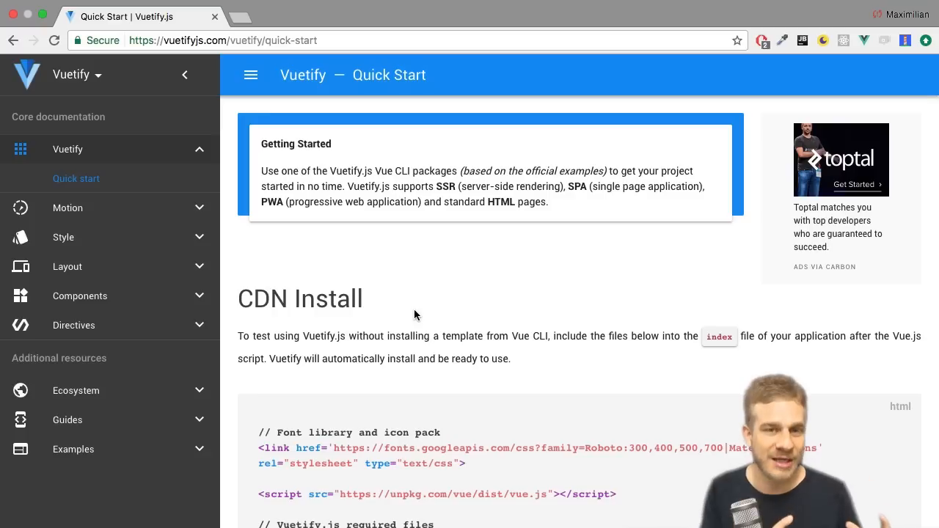
pyautogui.click(79, 296)
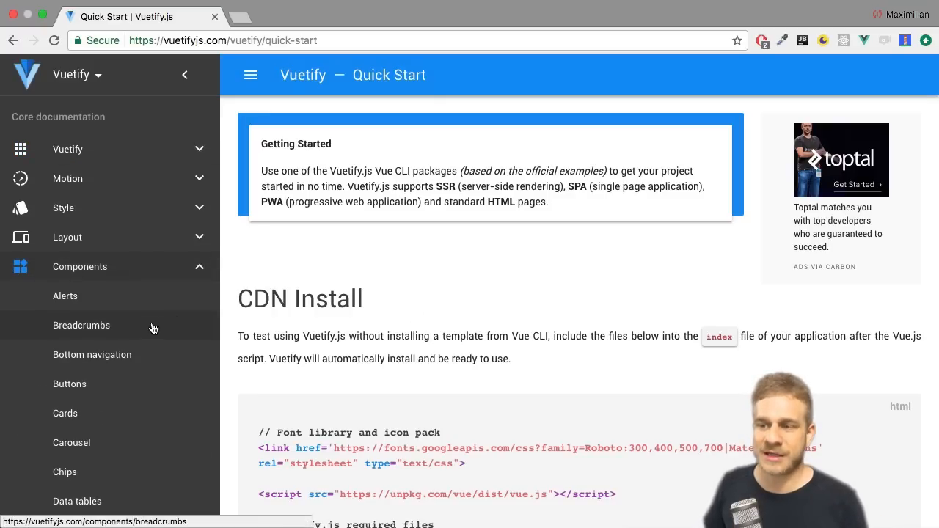
pyautogui.click(65, 296)
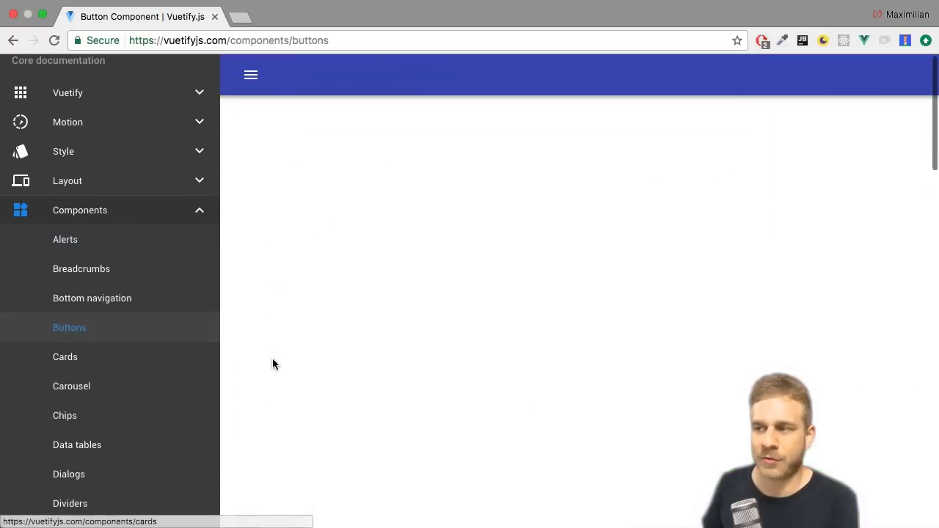
pyautogui.scroll(-3)
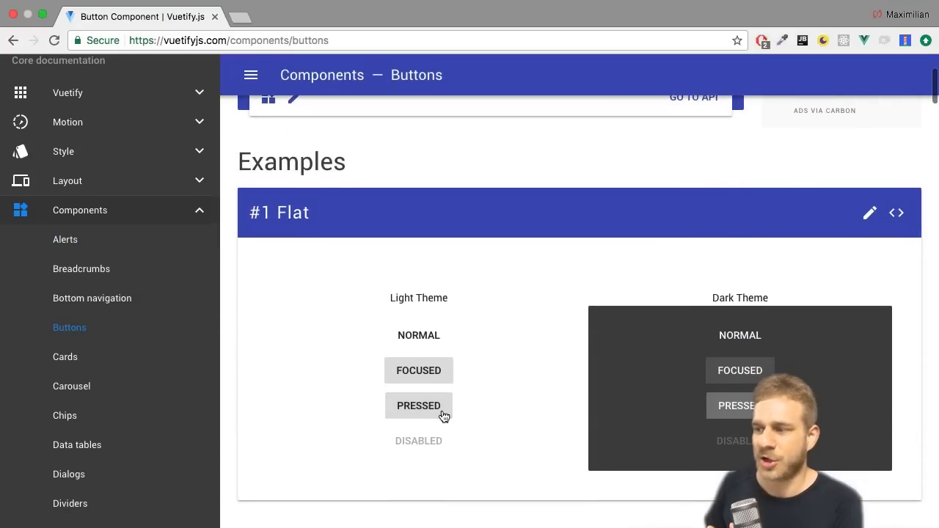
pyautogui.moveTo(418, 422)
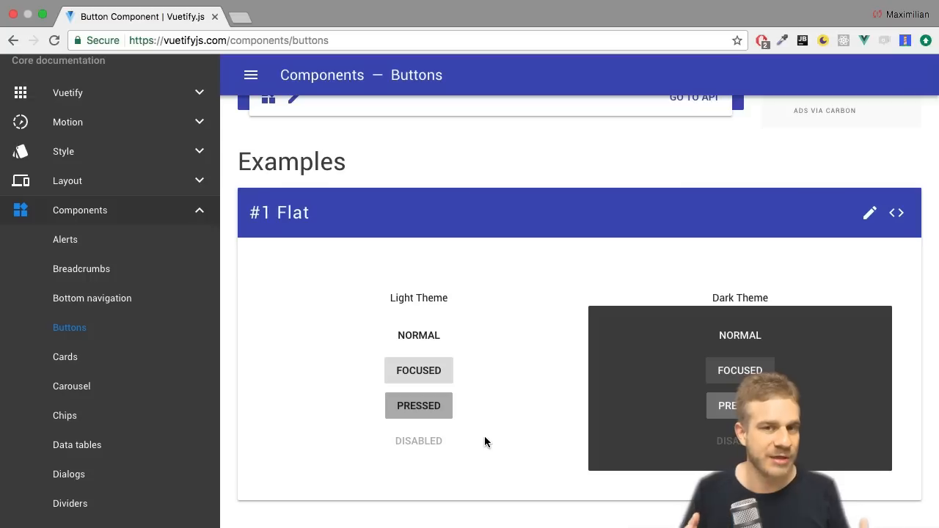
pyautogui.moveTo(741, 275)
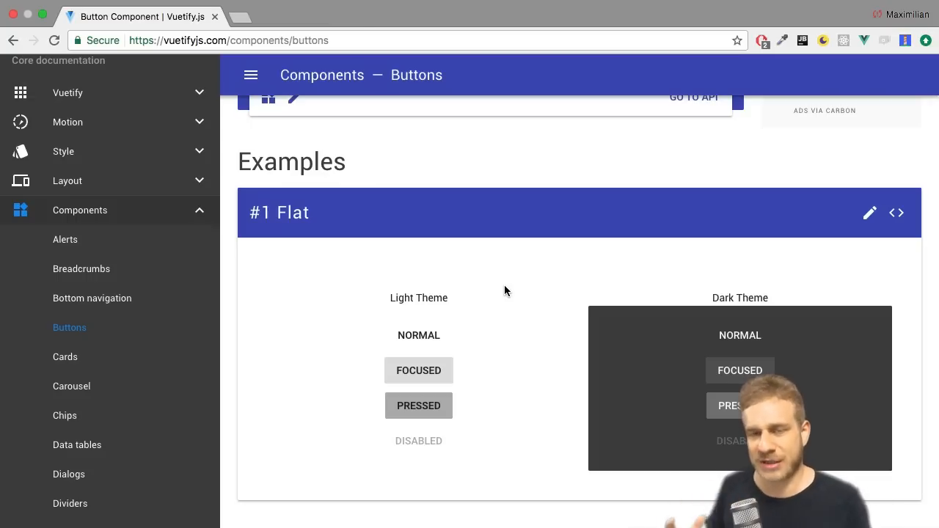
pyautogui.moveTo(155, 279)
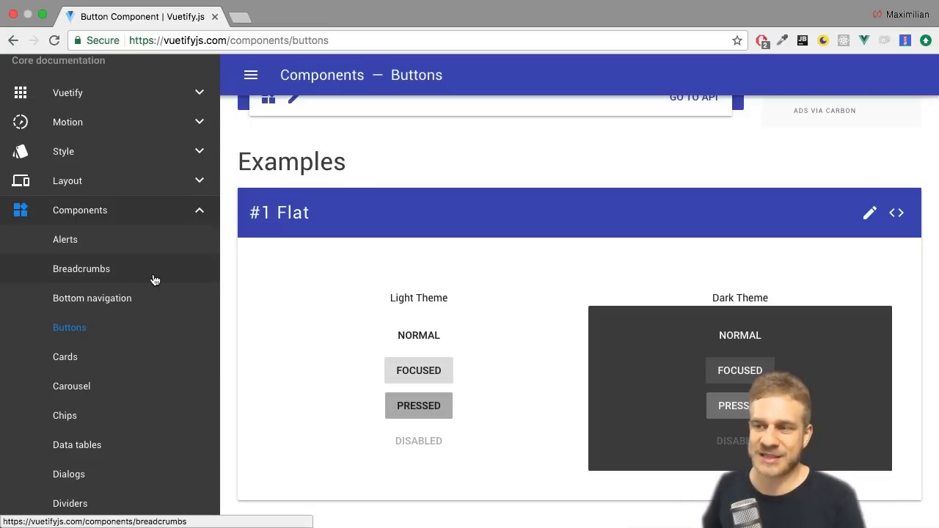
pyautogui.scroll(-3)
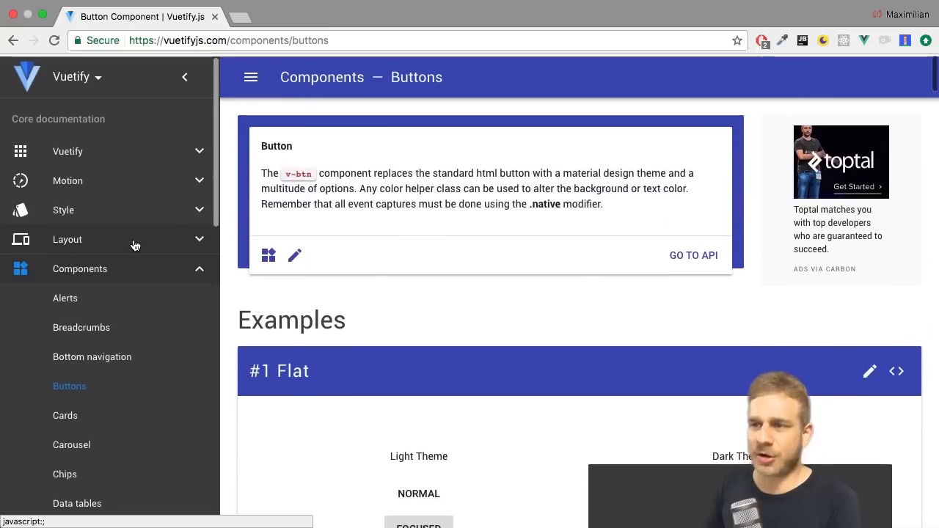
# Return to Quick Start and scroll to the New applications Webpack template.
pyautogui.click(68, 151)
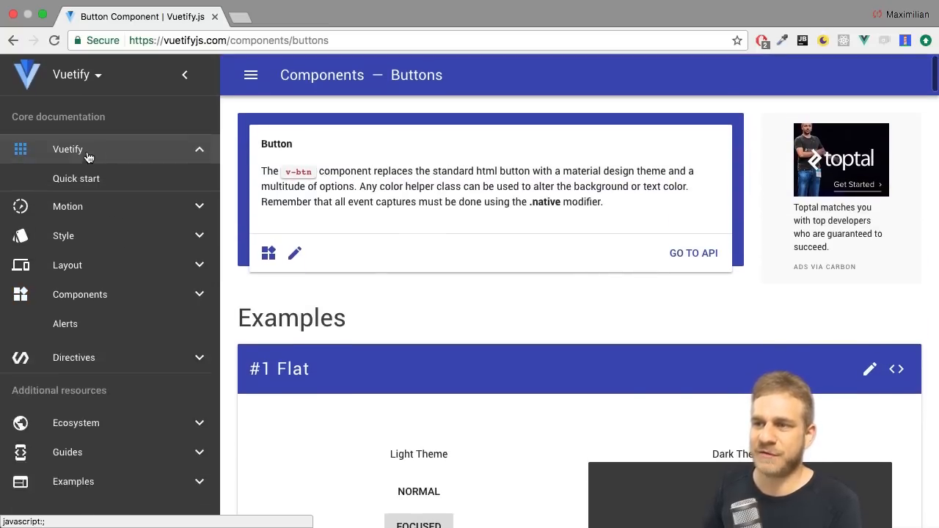
pyautogui.click(75, 178)
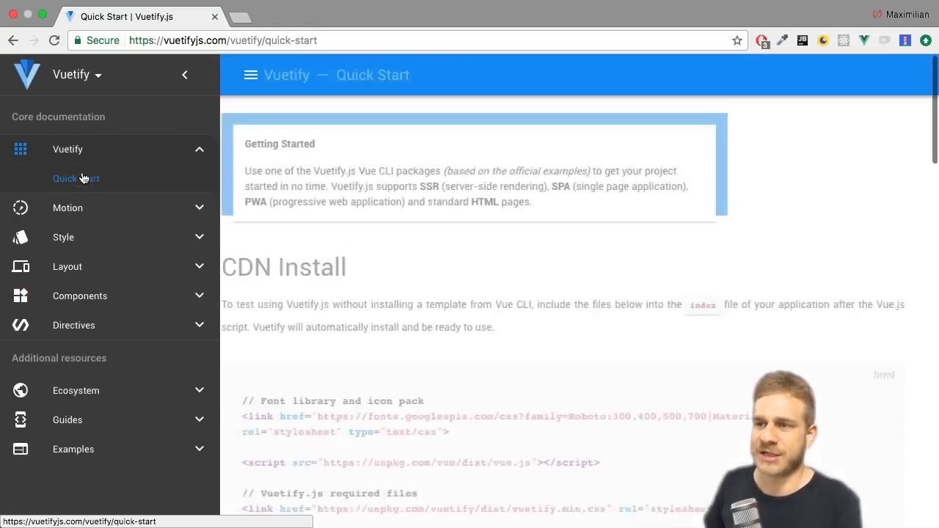
pyautogui.scroll(-3)
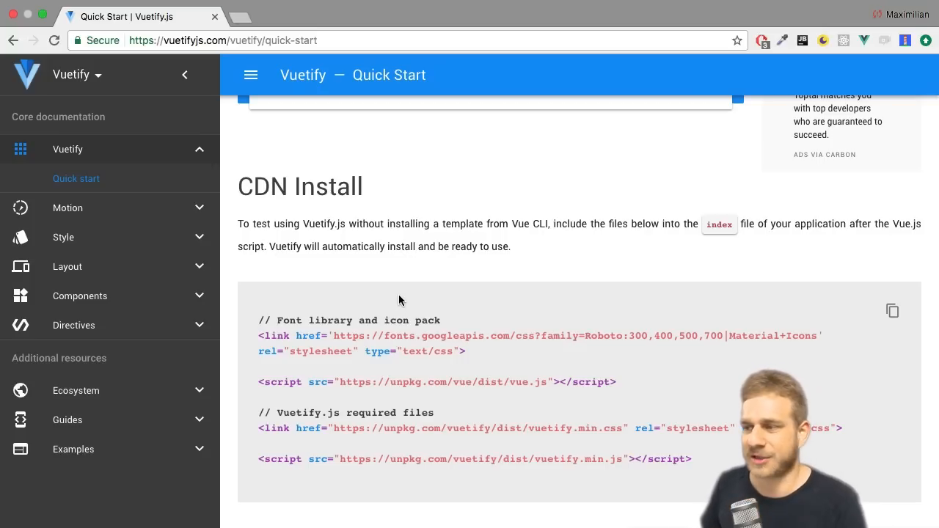
pyautogui.scroll(-3)
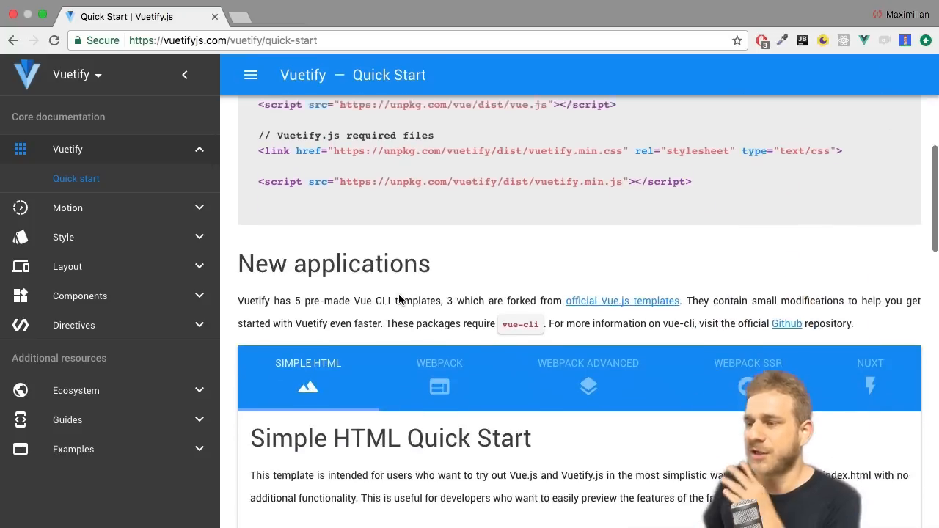
pyautogui.scroll(-3)
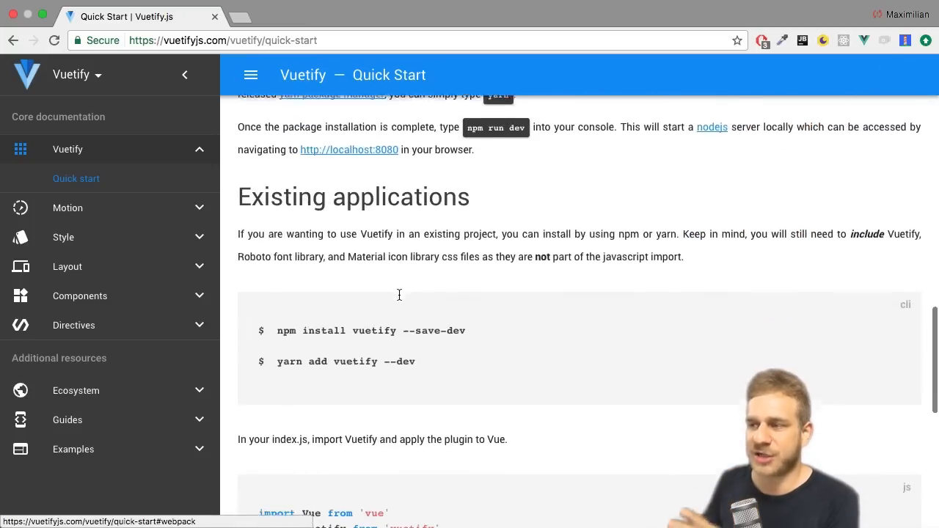
pyautogui.scroll(-3)
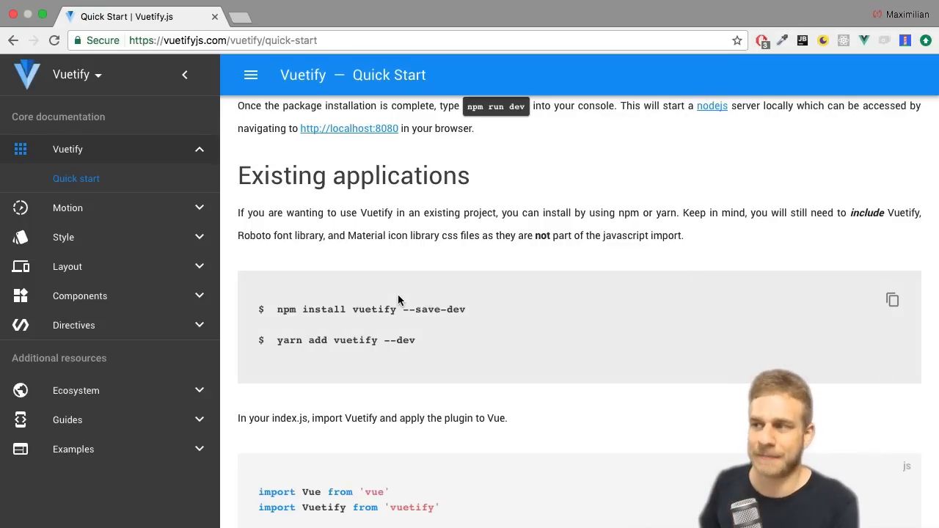
pyautogui.scroll(3)
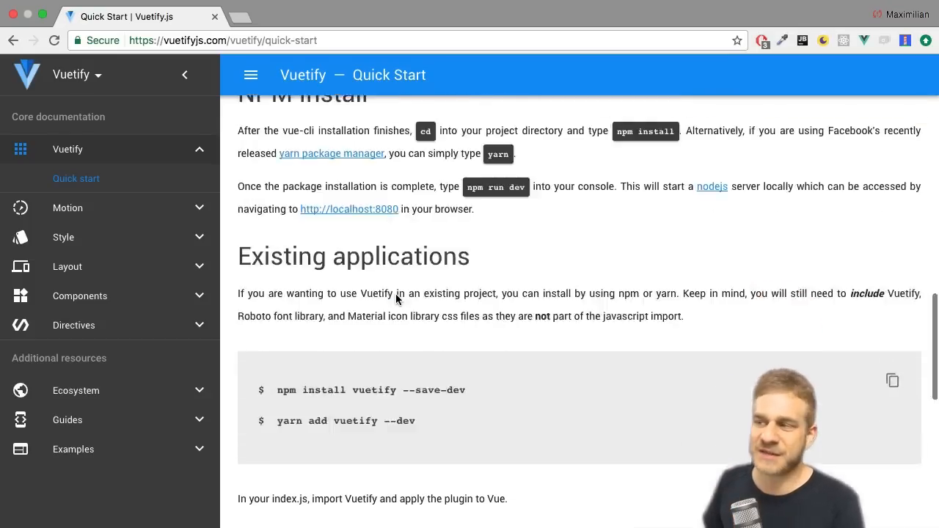
pyautogui.scroll(-3)
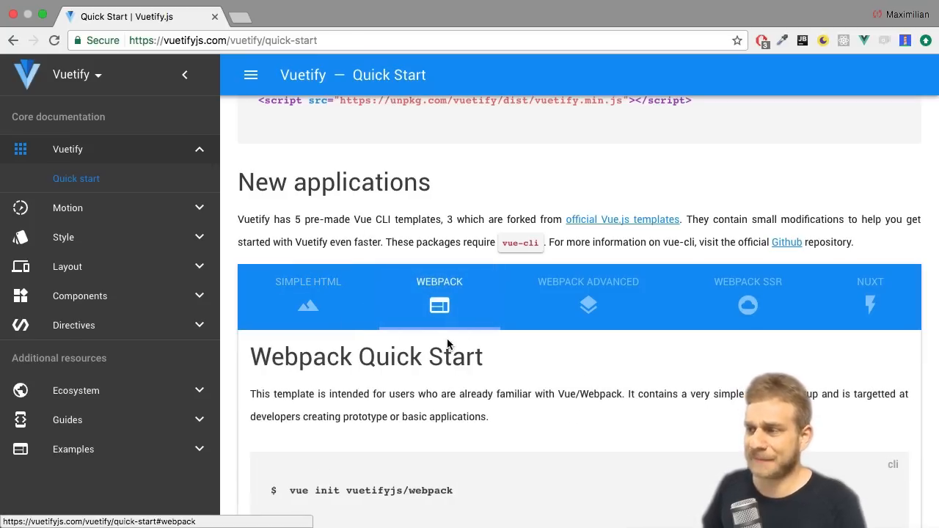
# Compare the Webpack, Webpack Advanced, SSR and NUXT templates, ending on Webpack Advanced.
pyautogui.click(587, 293)
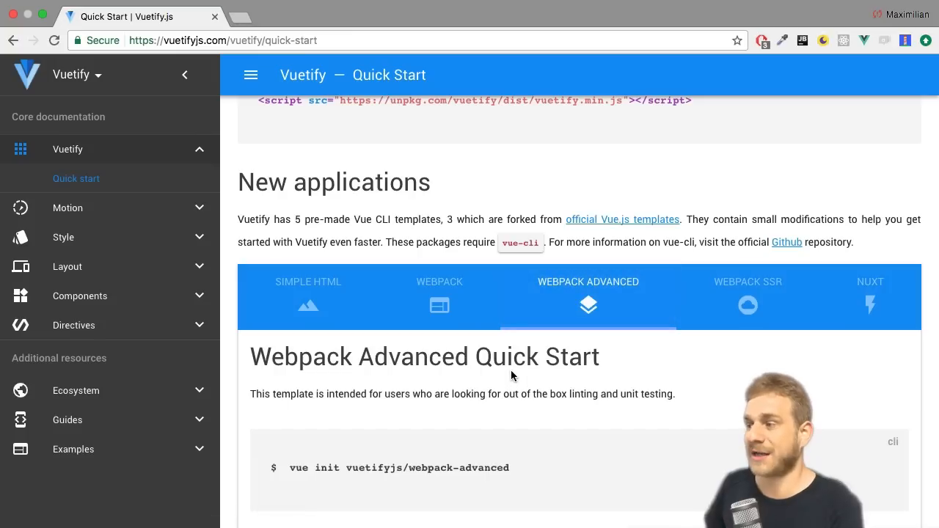
pyautogui.click(747, 293)
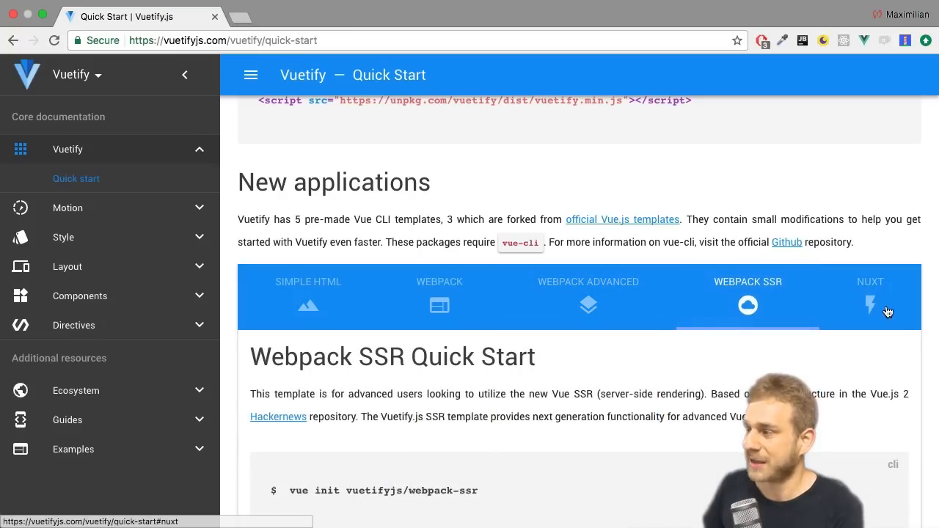
pyautogui.click(870, 294)
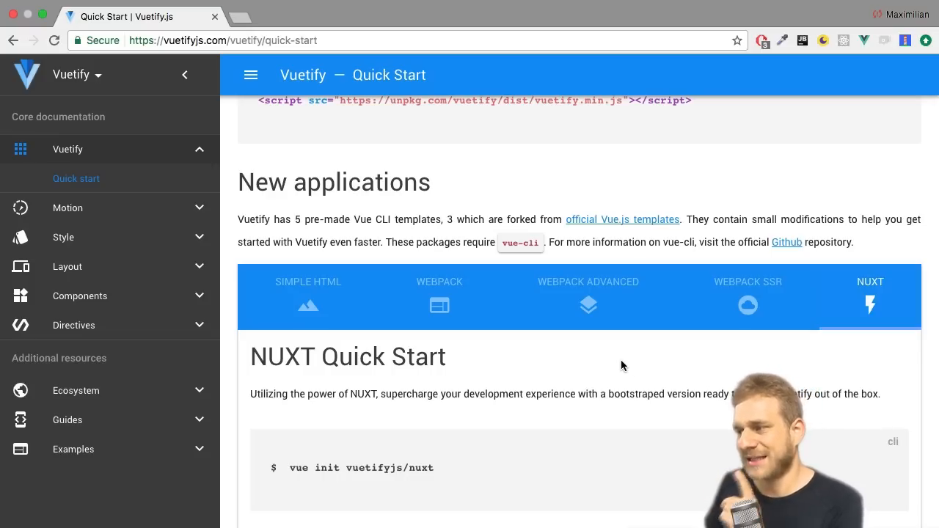
pyautogui.click(587, 282)
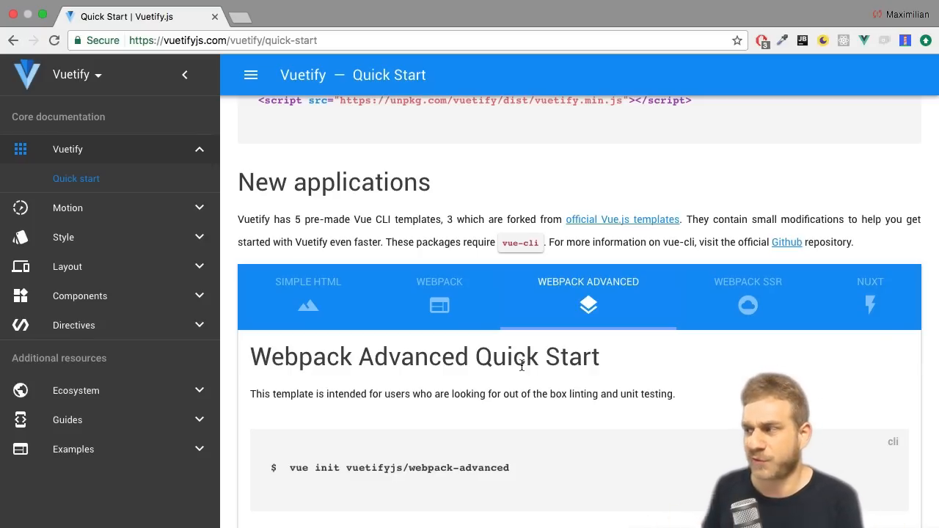
pyautogui.click(747, 293)
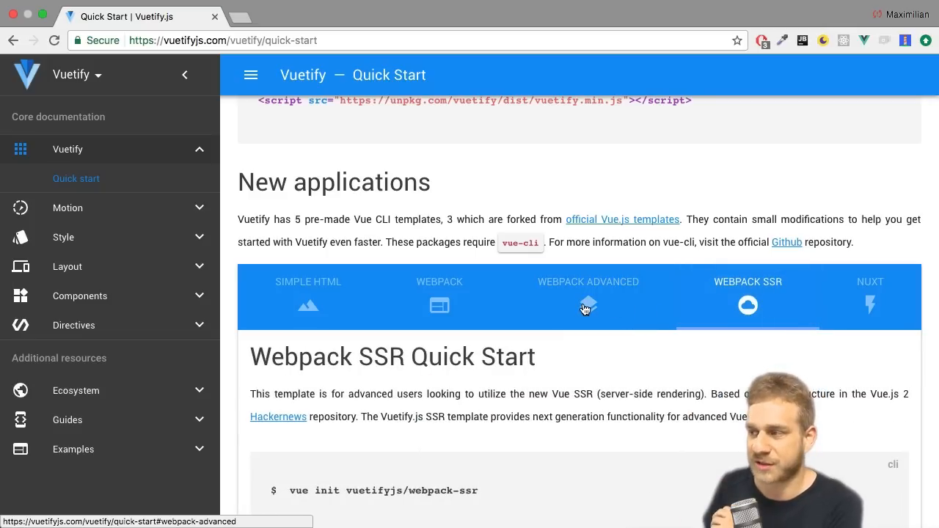
pyautogui.click(439, 294)
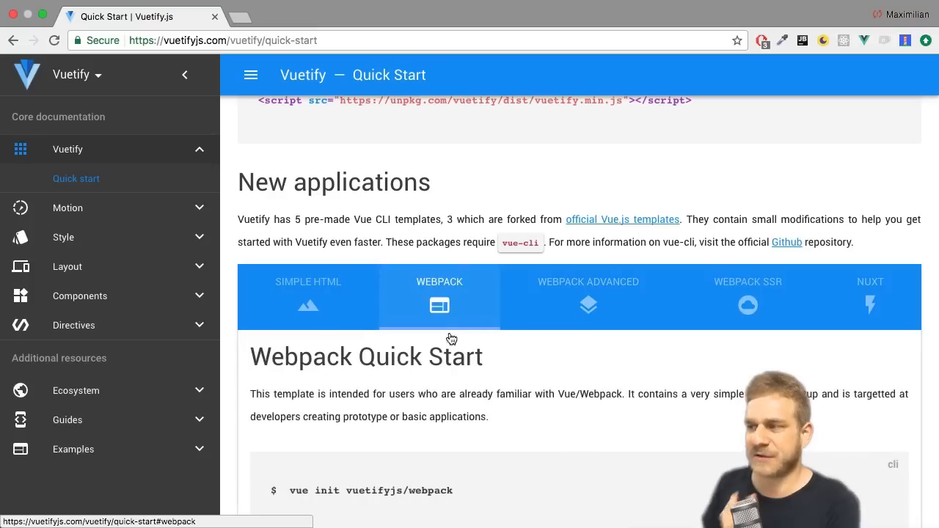
pyautogui.click(587, 294)
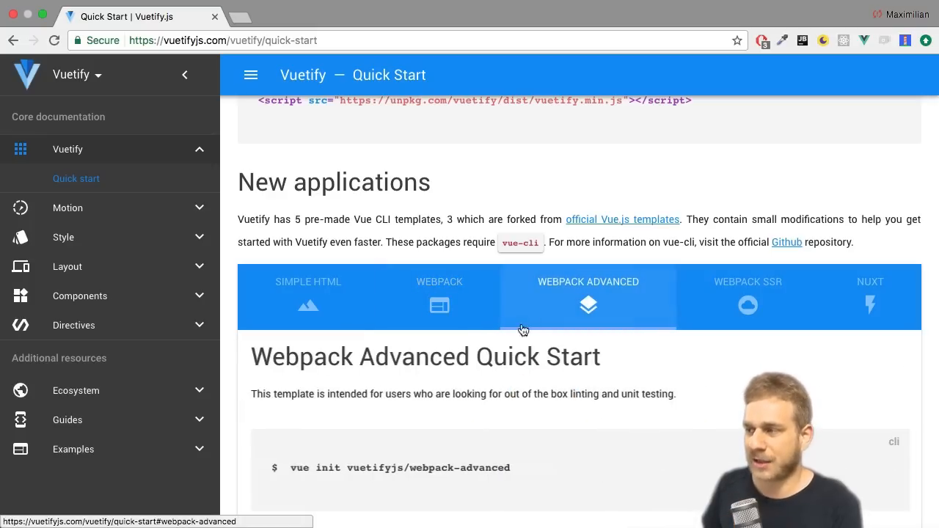
pyautogui.scroll(-3)
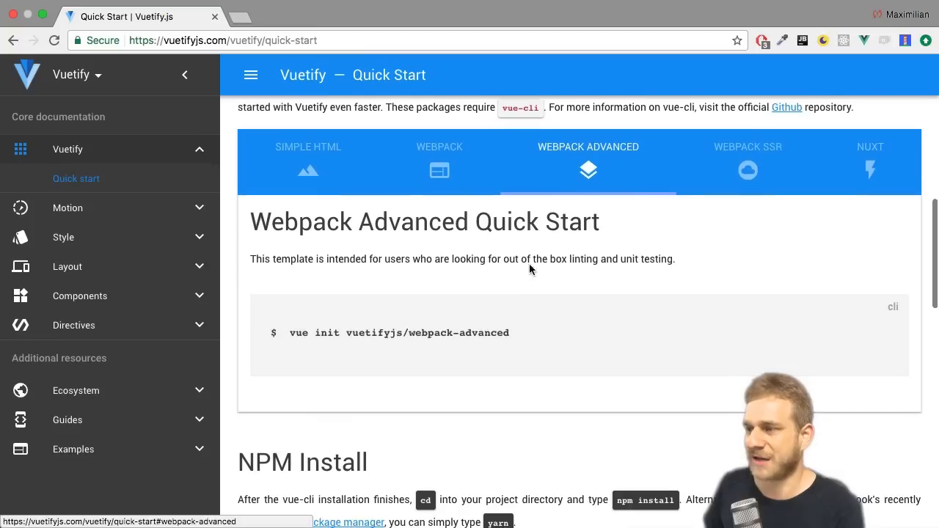
pyautogui.moveTo(528, 295)
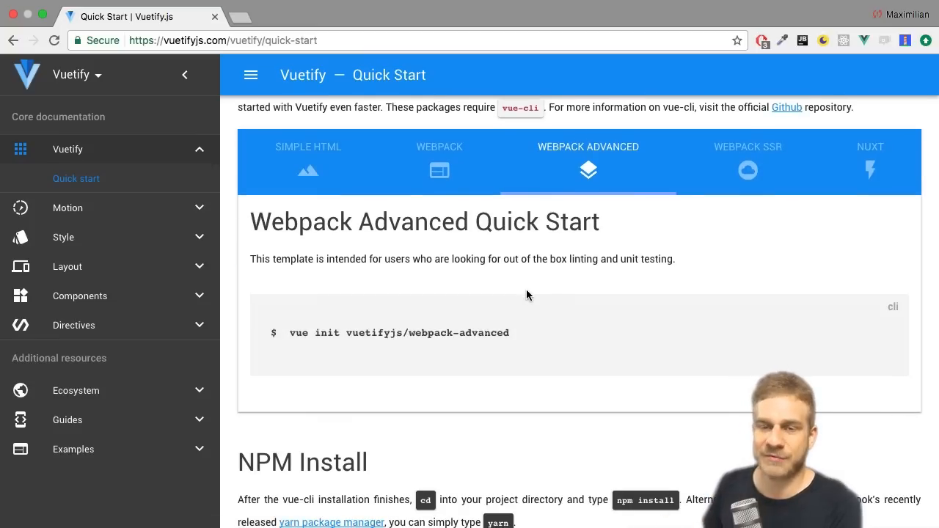
pyautogui.moveTo(524, 294)
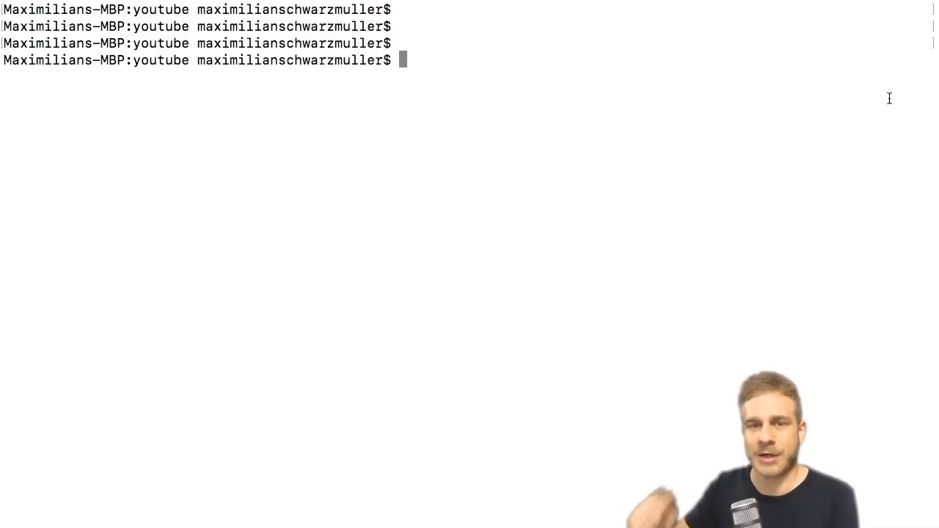
# Type 'vu' at the Terminal prompt before checking vue cli online.
pyautogui.write('vue cli')
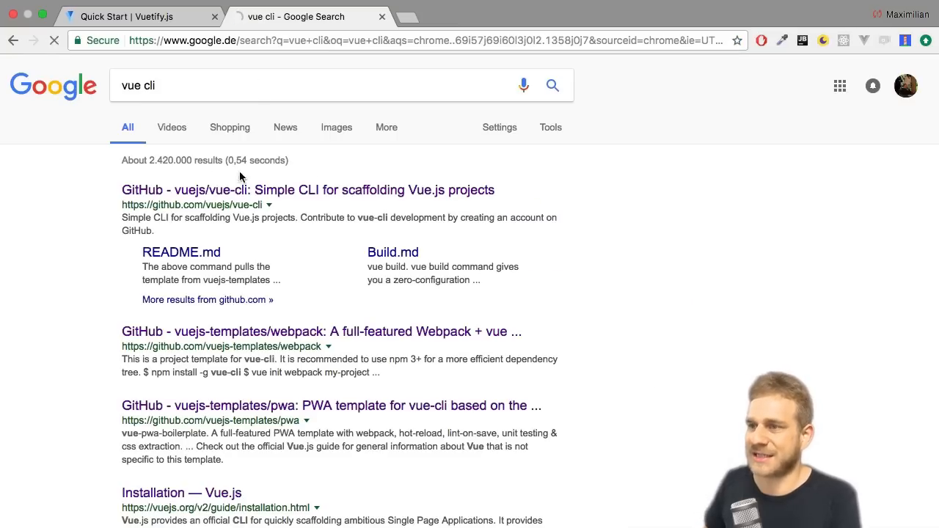
# Read the vuejs/vue-cli README installation and usage sections, then return to Terminal.
pyautogui.click(307, 189)
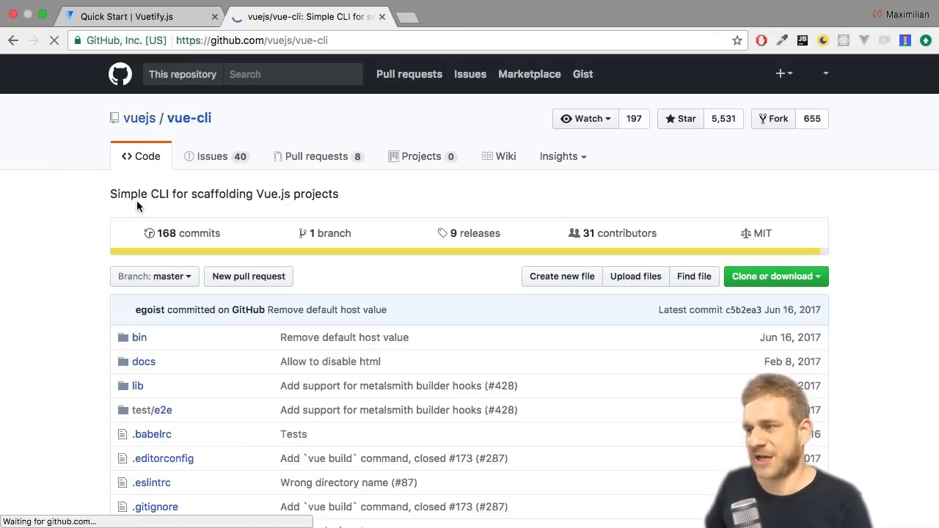
pyautogui.scroll(-3)
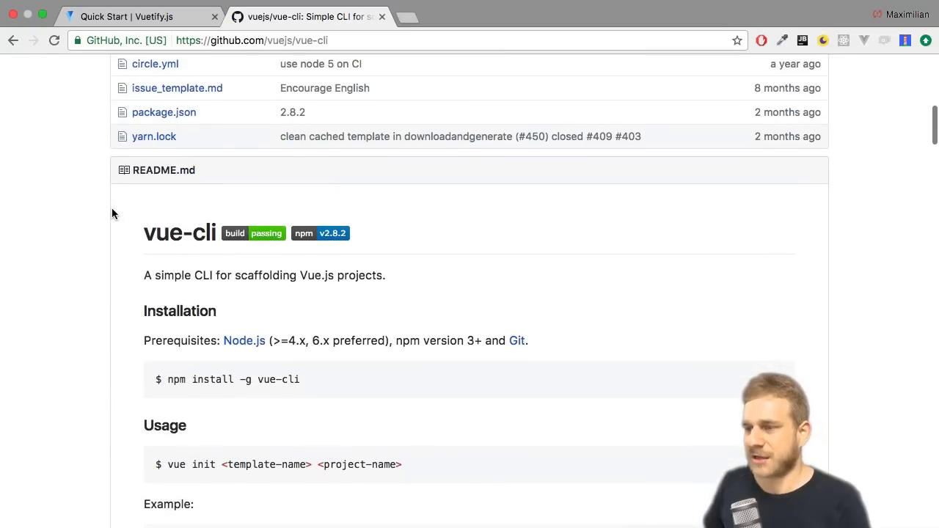
pyautogui.scroll(-3)
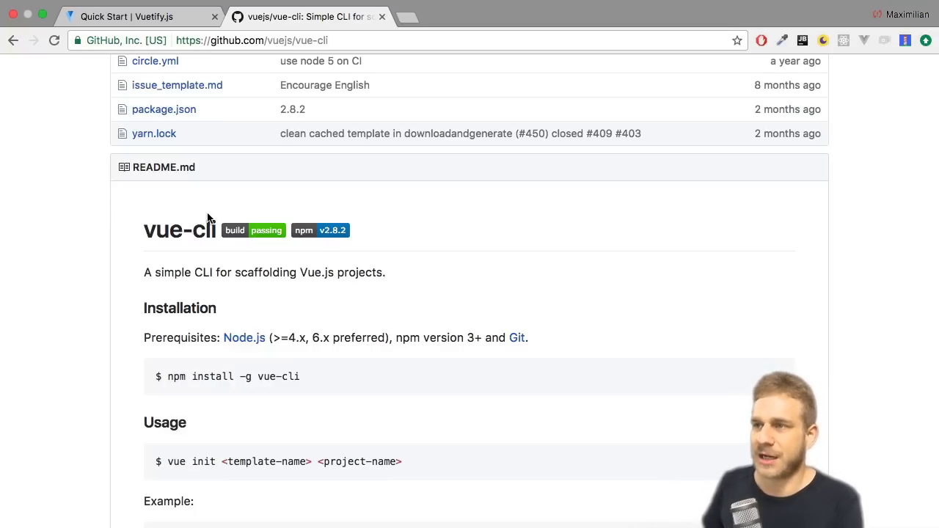
pyautogui.click(139, 17)
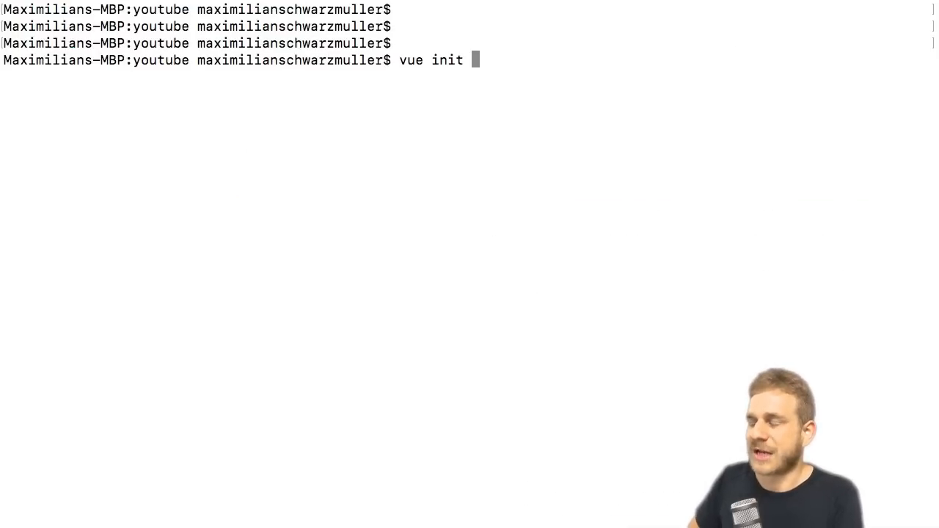
# Enter the 'vuetifyjs/webpack-advanced' template and 'yt-devmeetup-vue' project name for vue init.
pyautogui.write('vuetifyjs/')
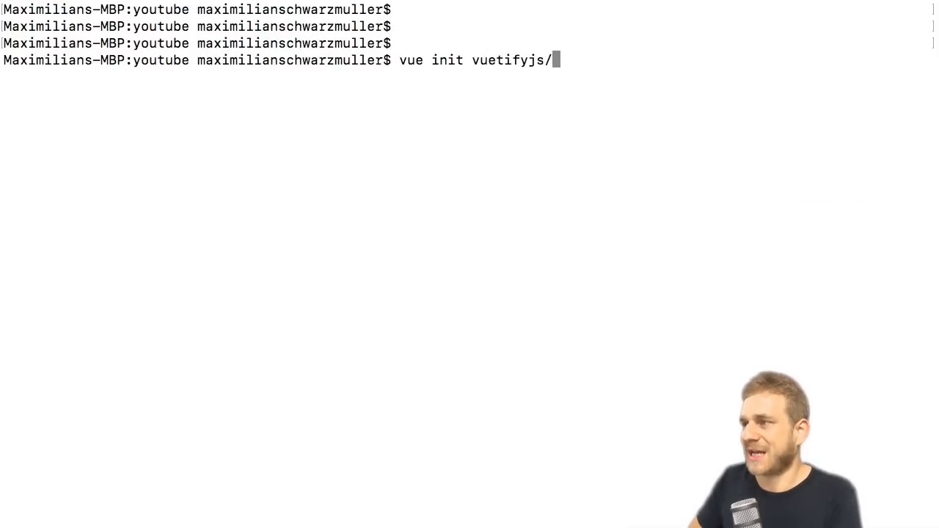
pyautogui.write('webpack-d')
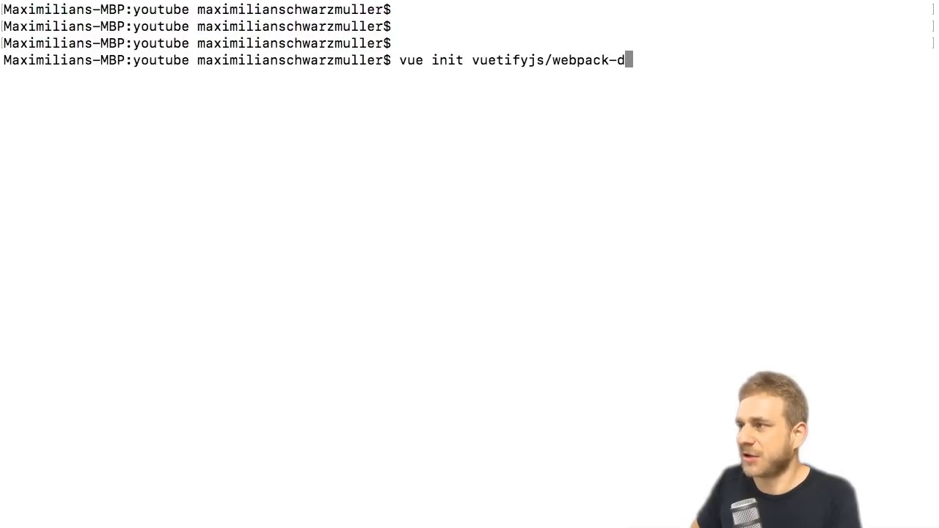
pyautogui.write('vanced')
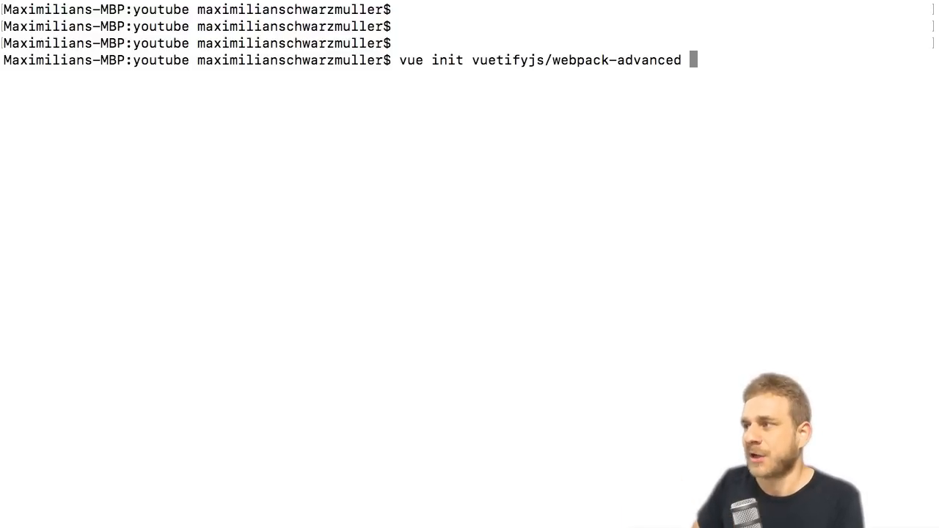
pyautogui.write('yt-')
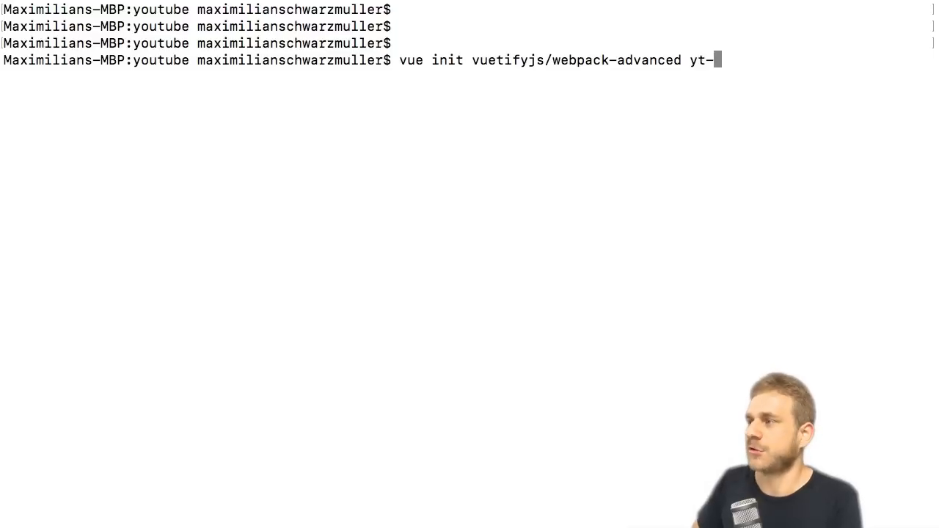
pyautogui.write('devmeetup-')
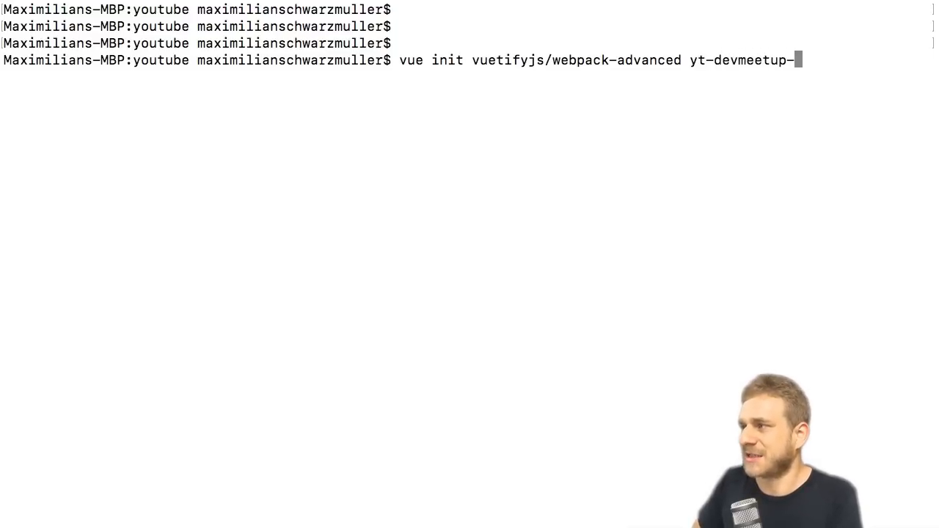
pyautogui.write('vue')
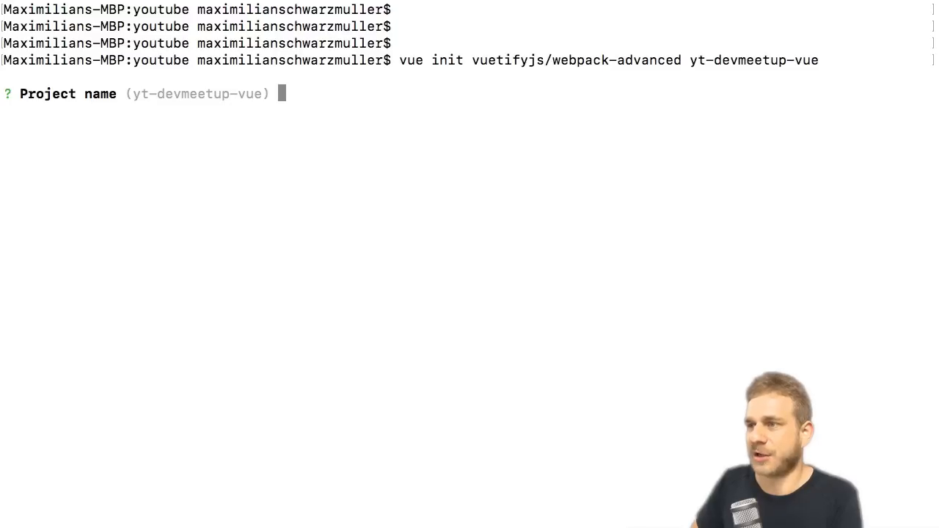
# Accept the default name and describe it as a dev meet up app with Vuetify + Firebase.
pyautogui.press('enter')
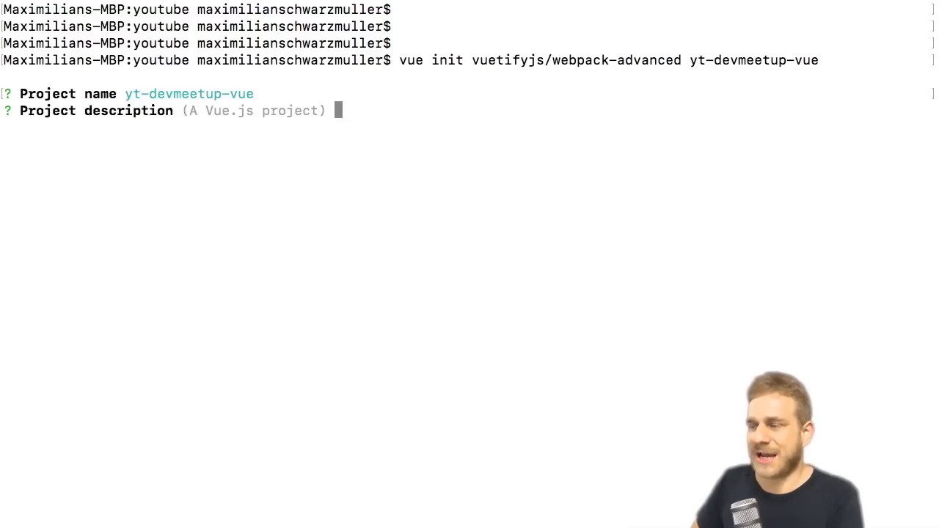
pyautogui.write('A d')
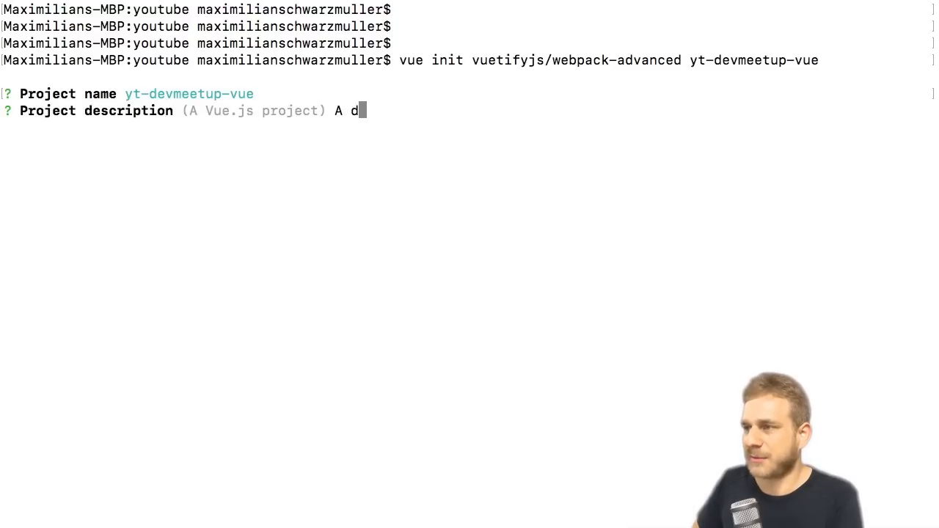
pyautogui.write('ev meet up applicatin built with Vue +')
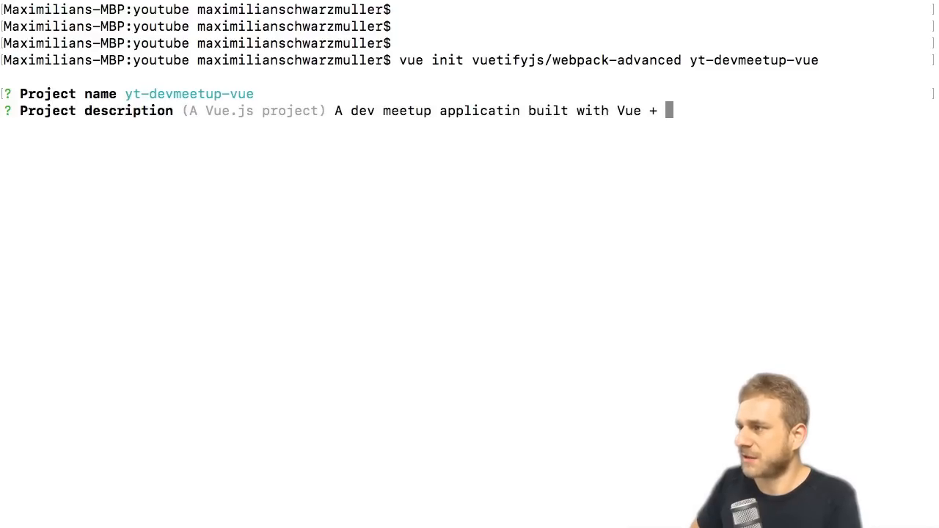
pyautogui.write('Vuetify +')
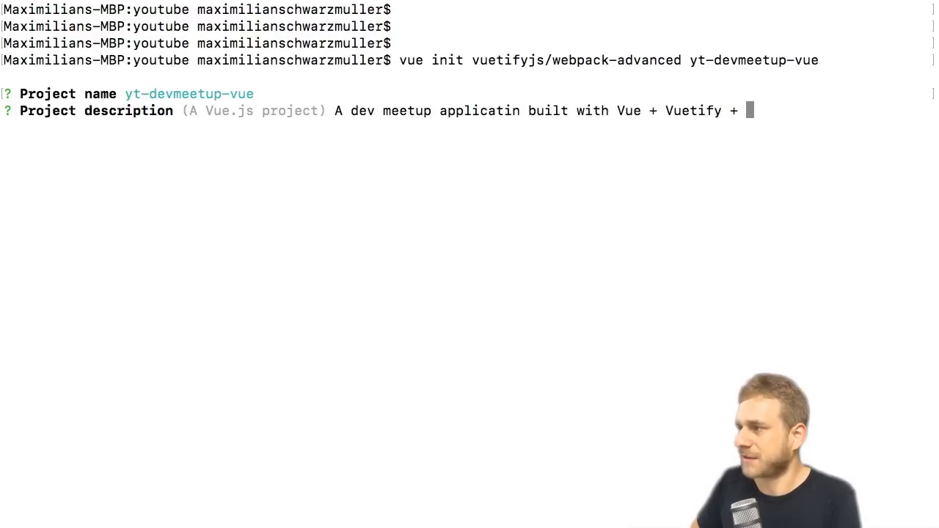
pyautogui.write('Firebase')
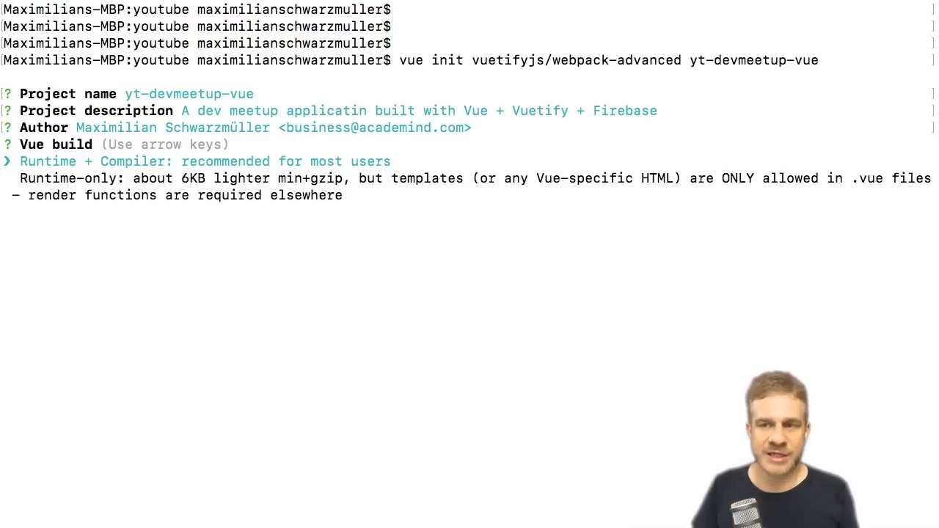
# Select Runtime-only at the Vue build prompt.
pyautogui.press('Down')
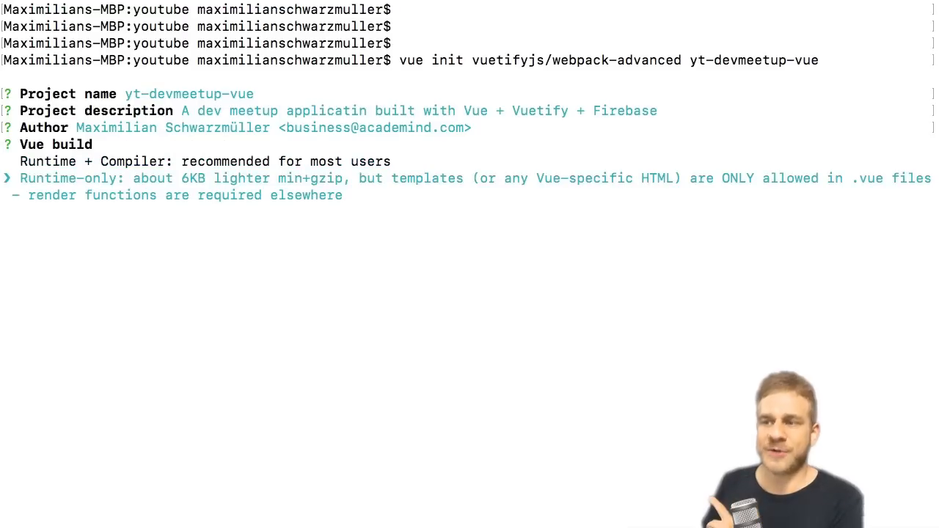
pyautogui.press('up')
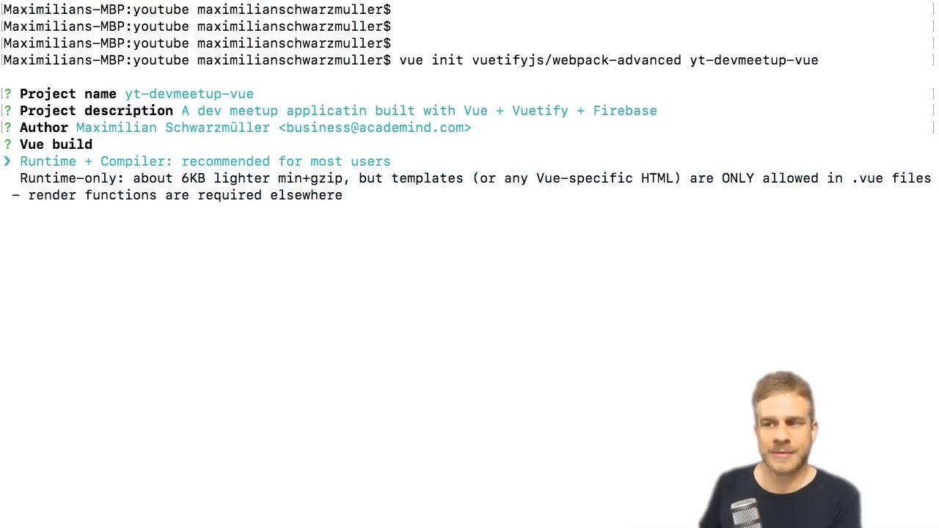
pyautogui.press('down')
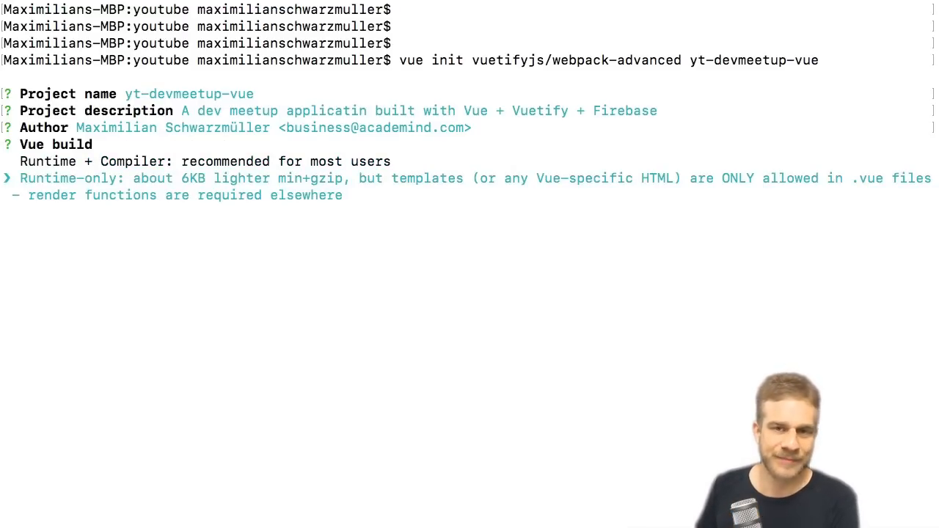
pyautogui.press('up')
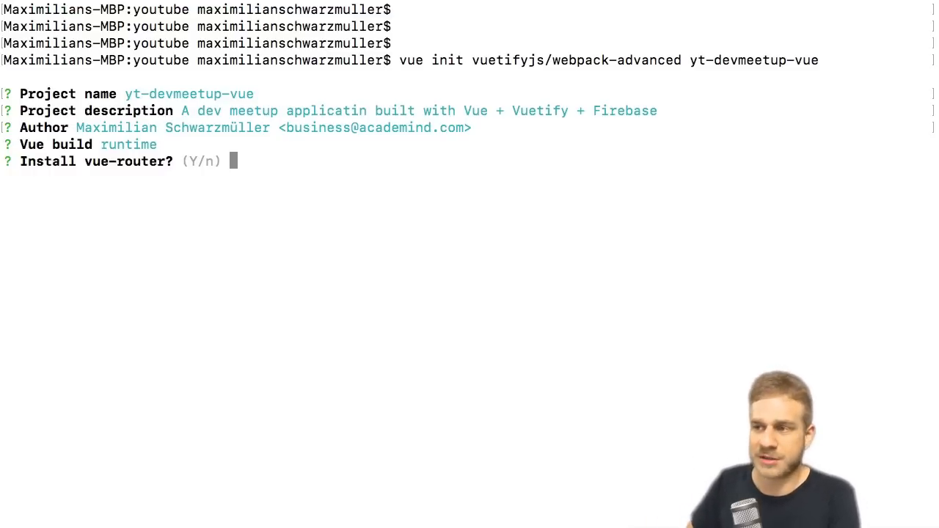
# Answer yes to vue-router and ESLint, pick the Standard preset, and decline Karma + Mocha.
pyautogui.write('y')
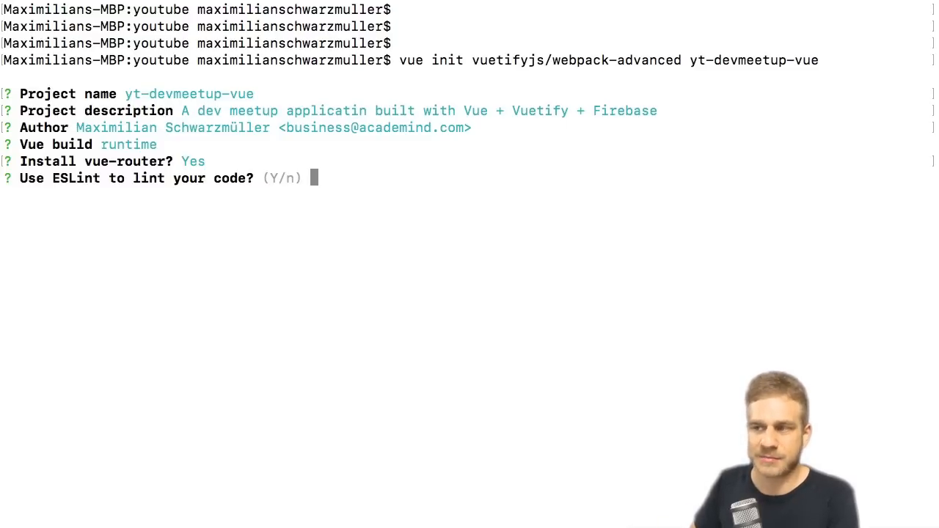
pyautogui.write('y')
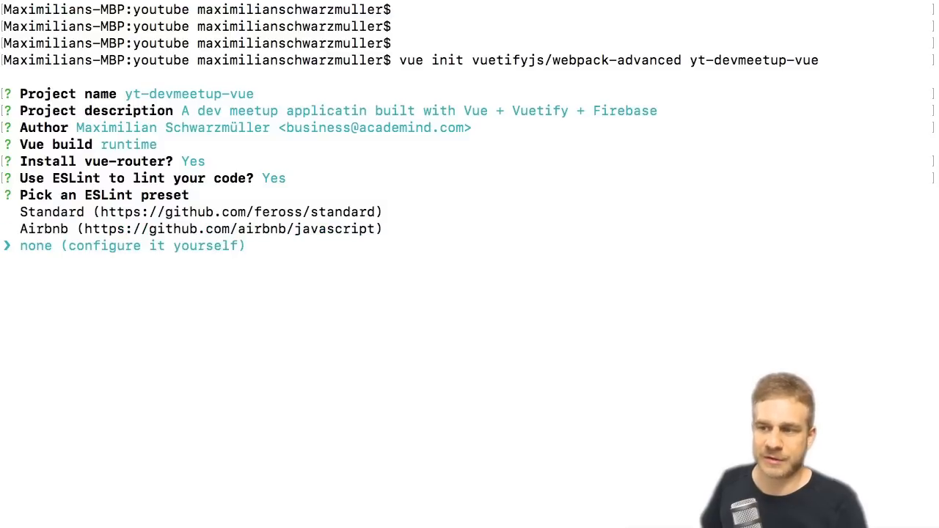
pyautogui.press('up')
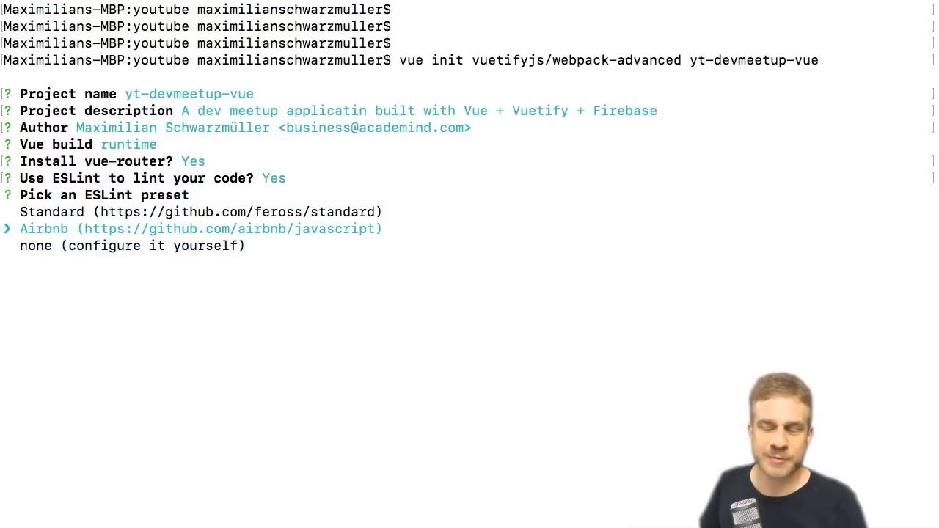
pyautogui.press('up')
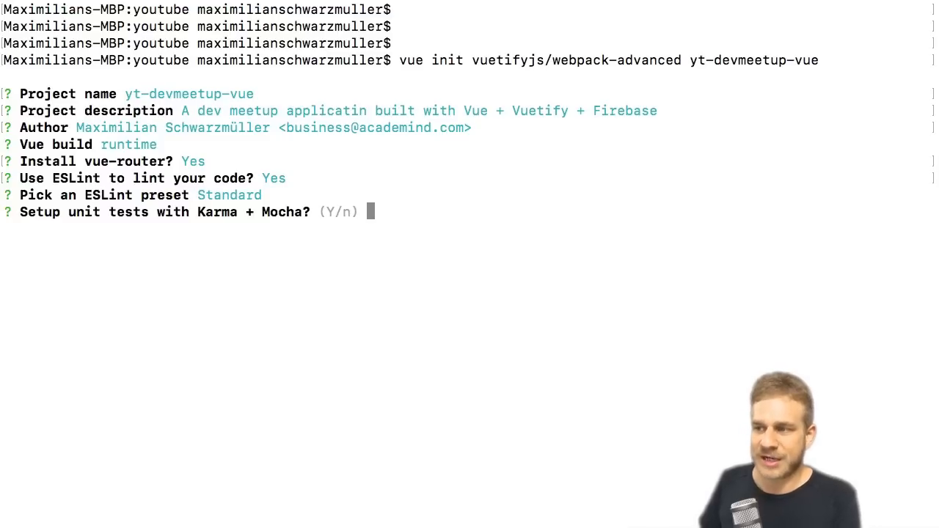
pyautogui.write('n')
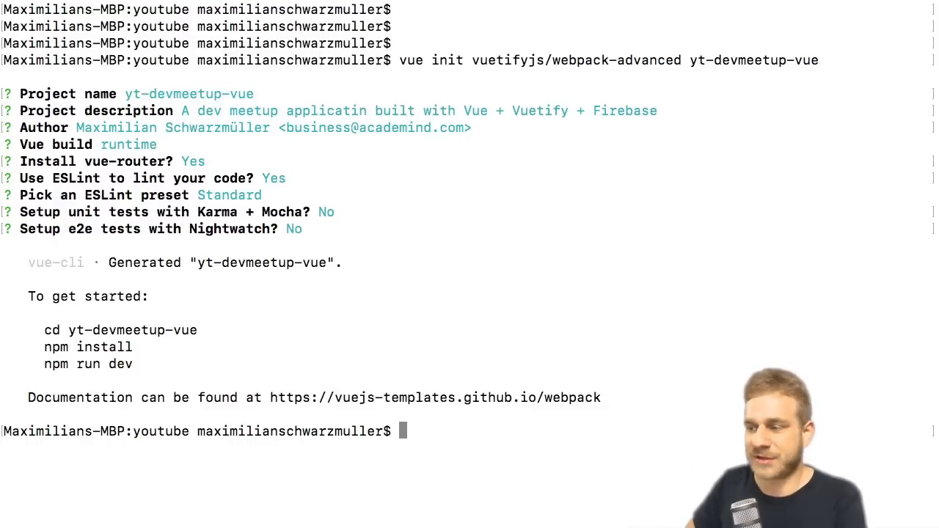
# Change into the yt-devmeetup-vue folder and run npm install.
pyautogui.write('cd yt-devmeetup-vue/')
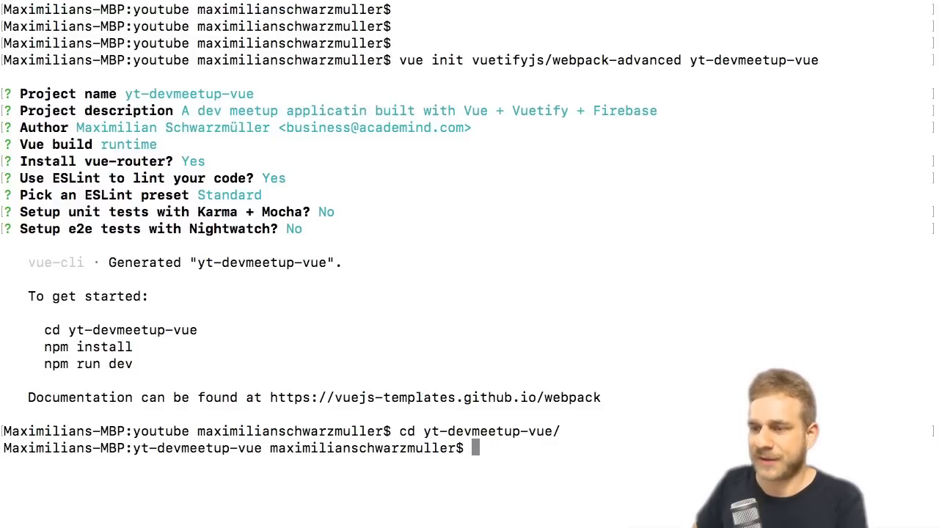
pyautogui.write('npm install')
pyautogui.write('npm run dev')
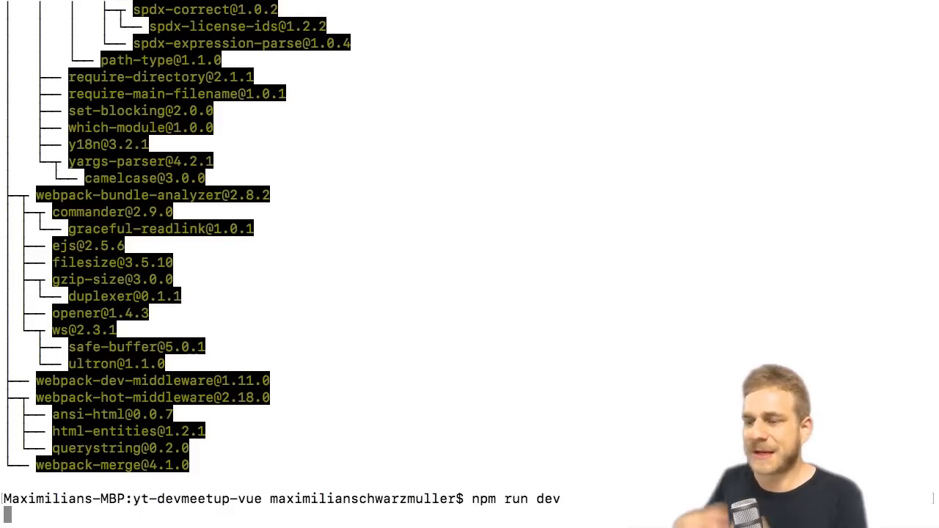
# Start the dev server and test the starter app's left, right and switch drawers at localhost:8080.
pyautogui.press('Return')
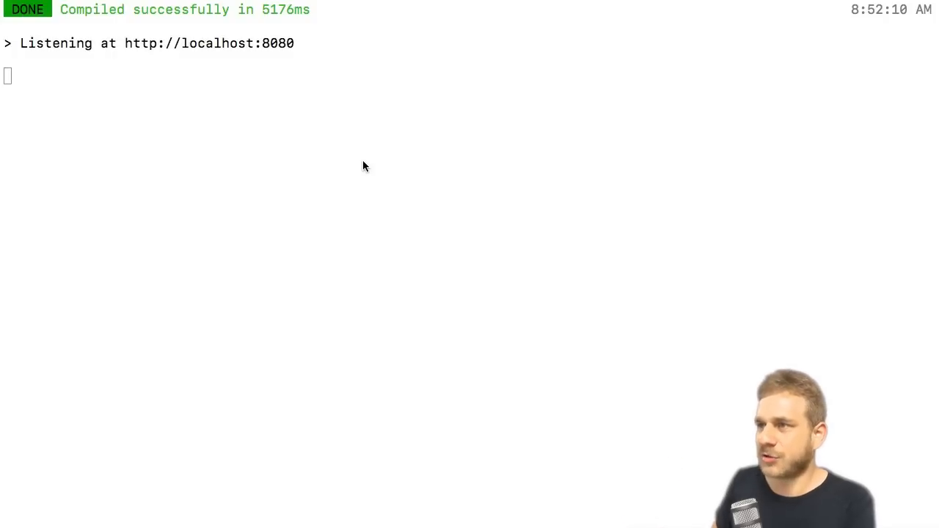
pyautogui.moveTo(346, 166)
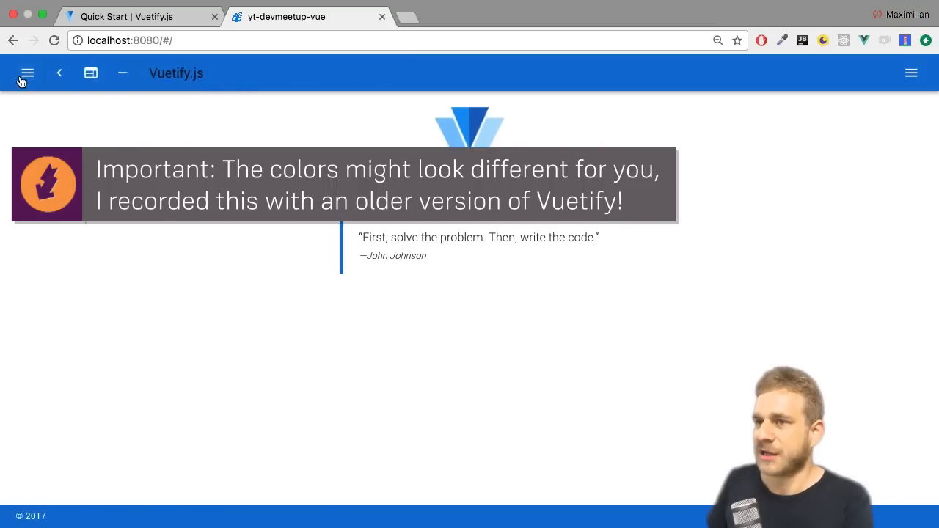
pyautogui.click(27, 73)
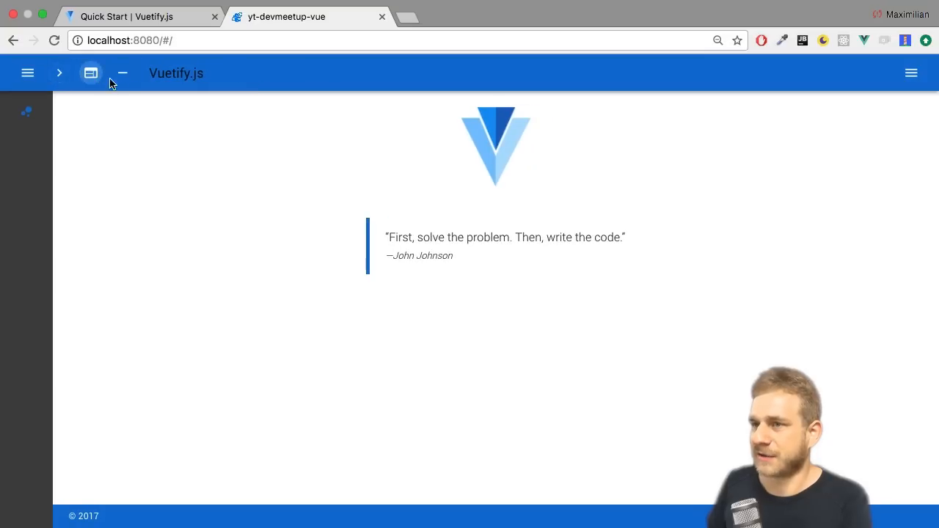
pyautogui.click(122, 73)
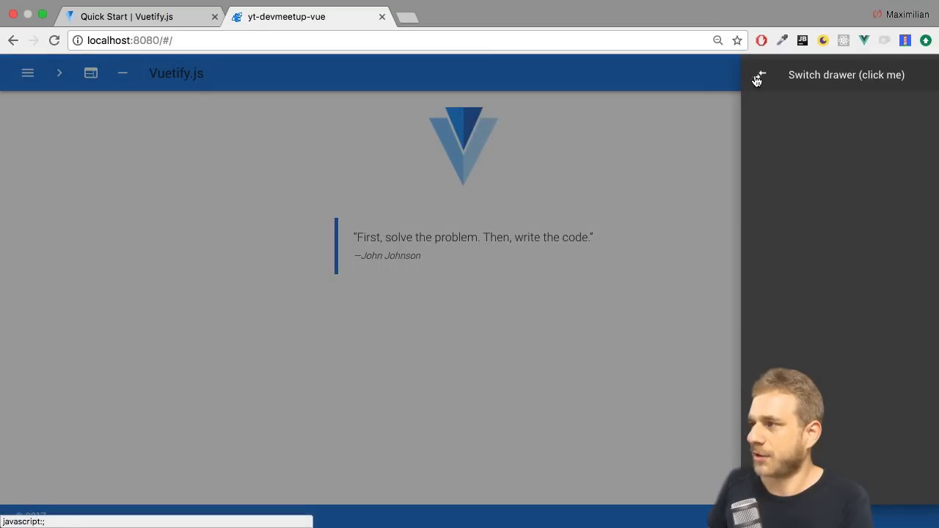
pyautogui.click(760, 74)
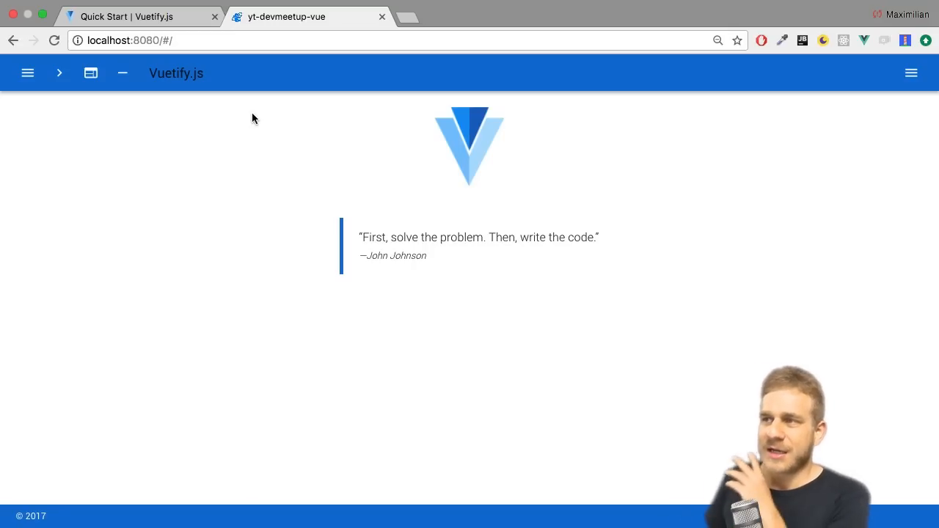
pyautogui.moveTo(297, 127)
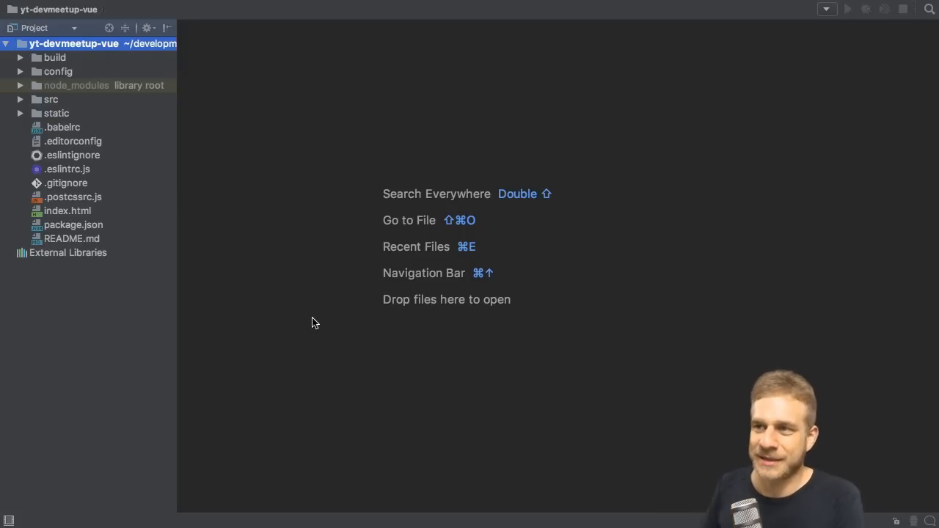
pyautogui.moveTo(237, 183)
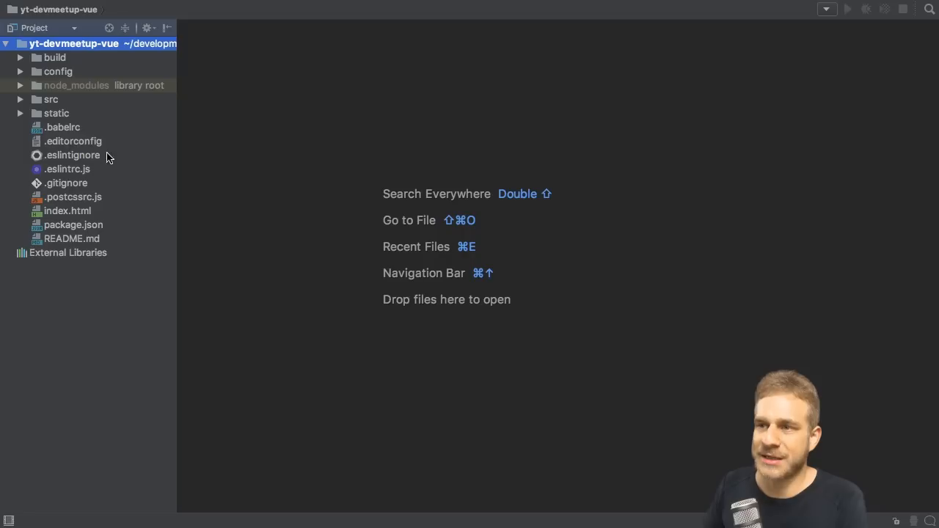
pyautogui.moveTo(165, 177)
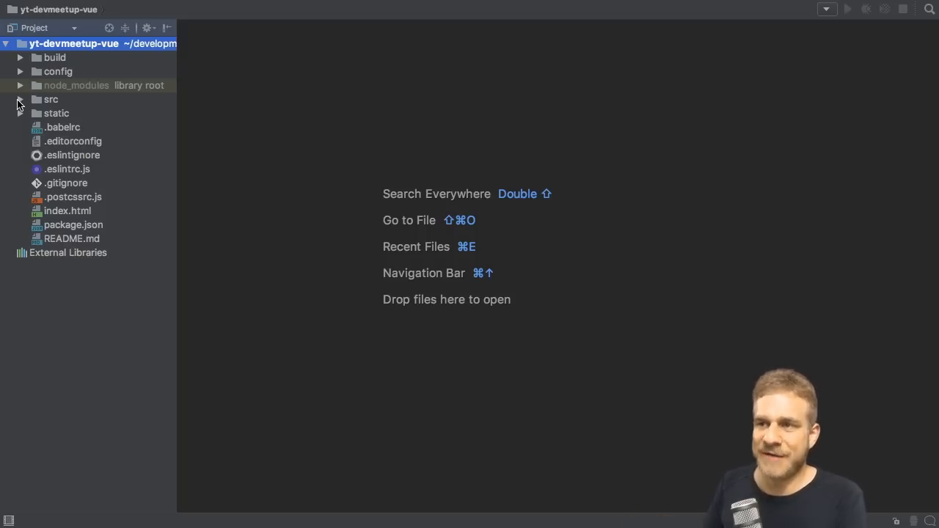
# Expand src and router in the Project panel and open src/router/index.js.
pyautogui.click(20, 99)
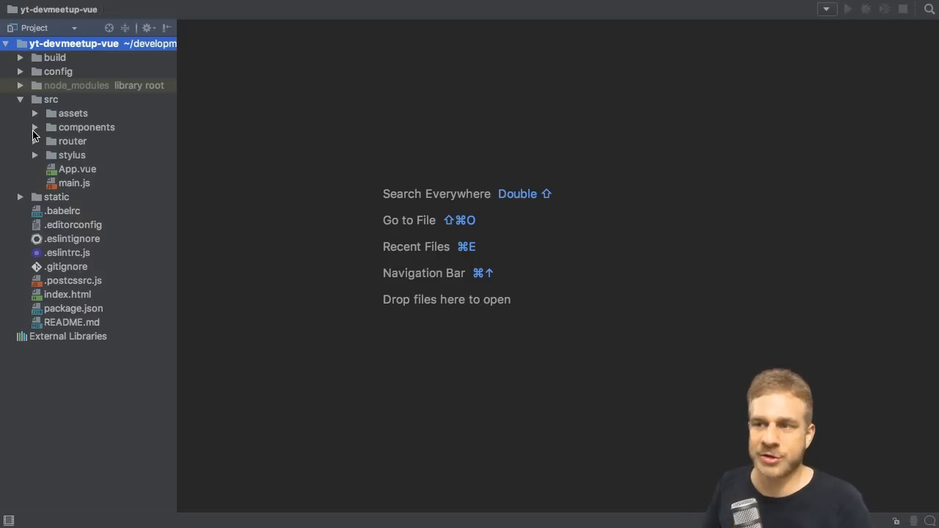
pyautogui.click(35, 113)
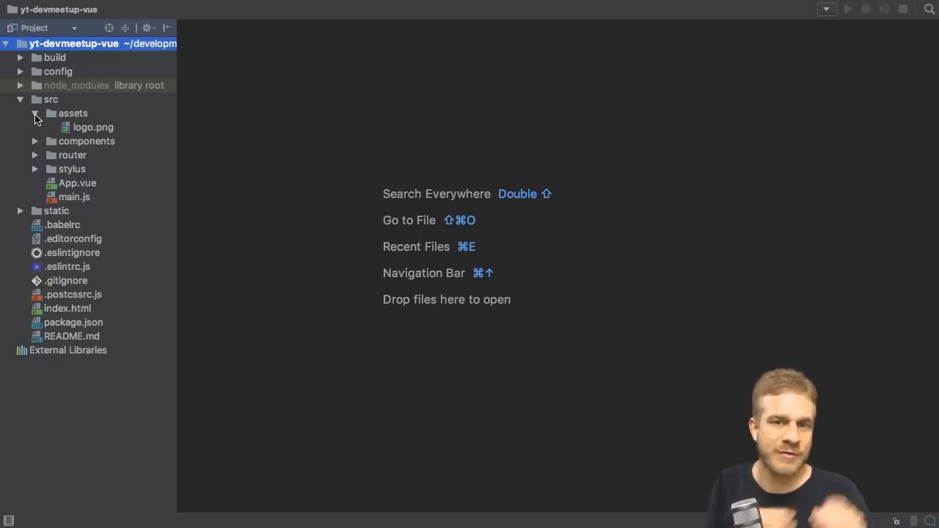
pyautogui.click(35, 127)
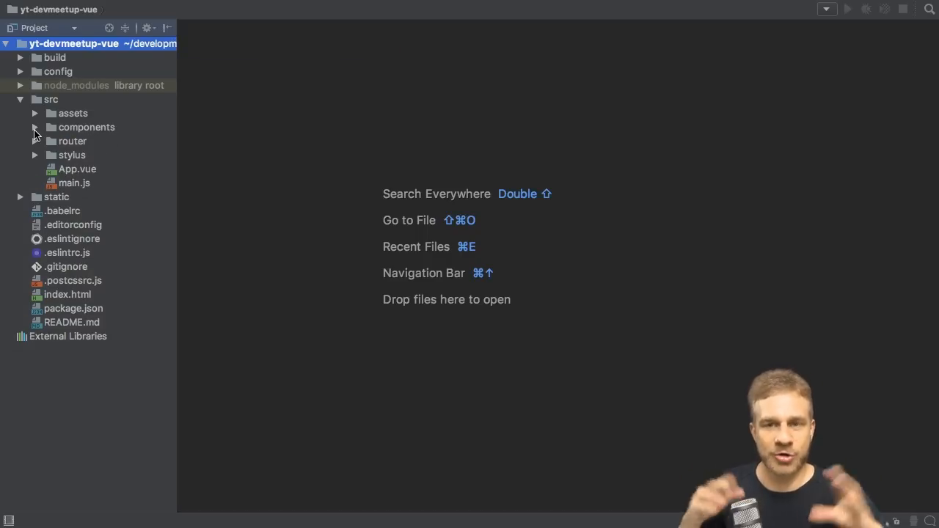
pyautogui.click(35, 140)
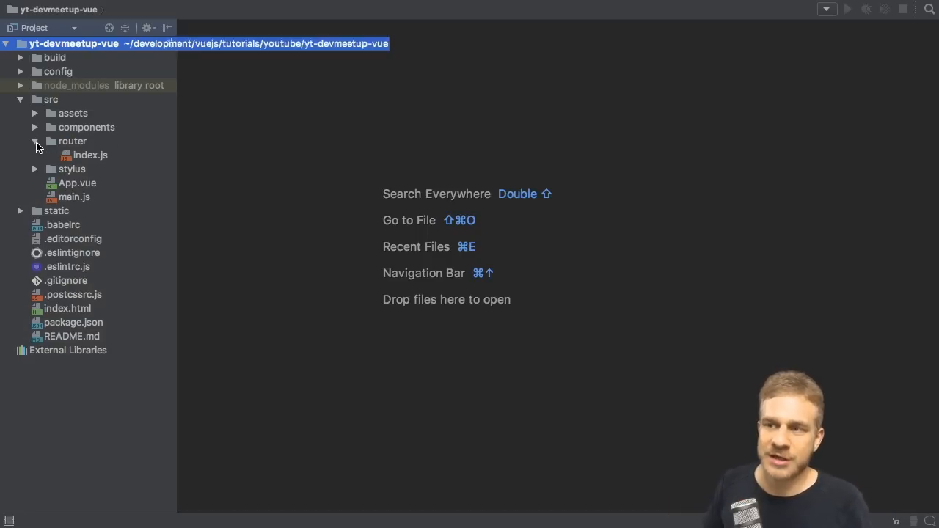
pyautogui.doubleClick(91, 154)
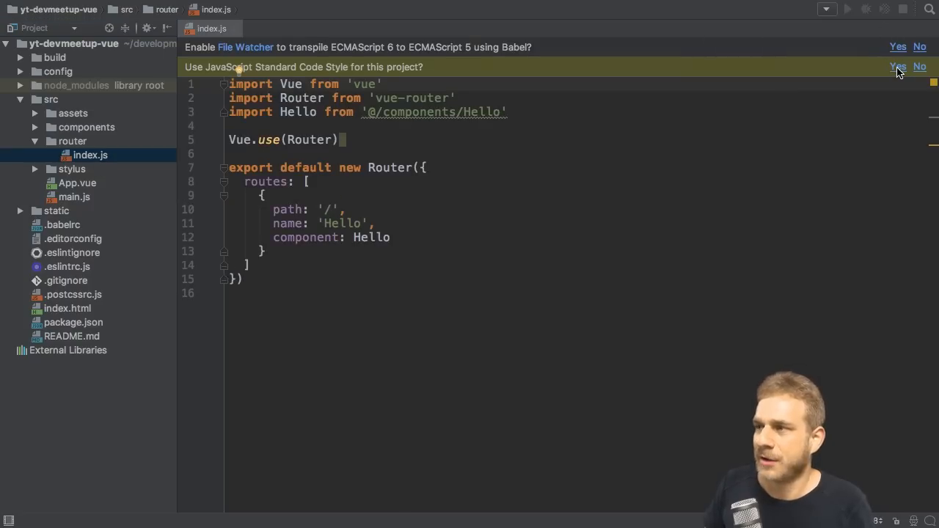
# Adopt JavaScript Standard Code Style, then open src/stylus/main.styl and App.vue.
pyautogui.click(919, 67)
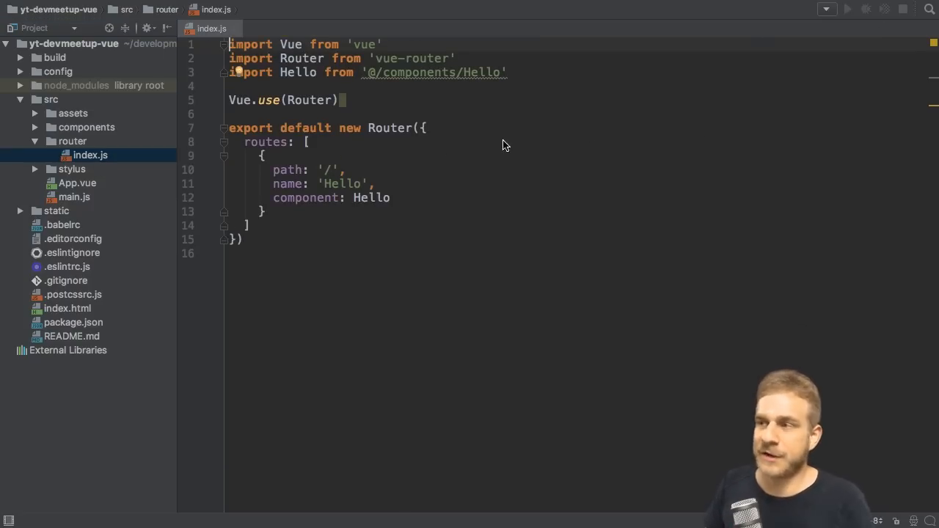
pyautogui.click(35, 168)
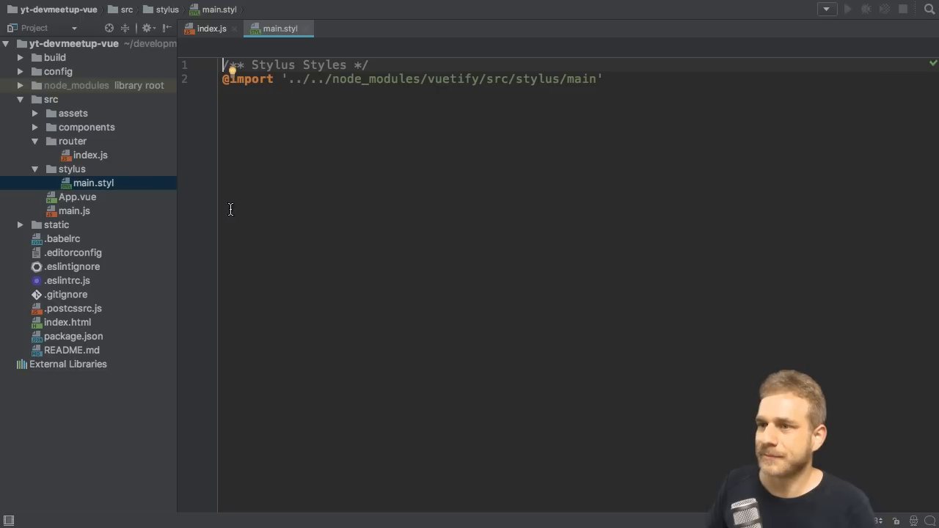
pyautogui.click(76, 197)
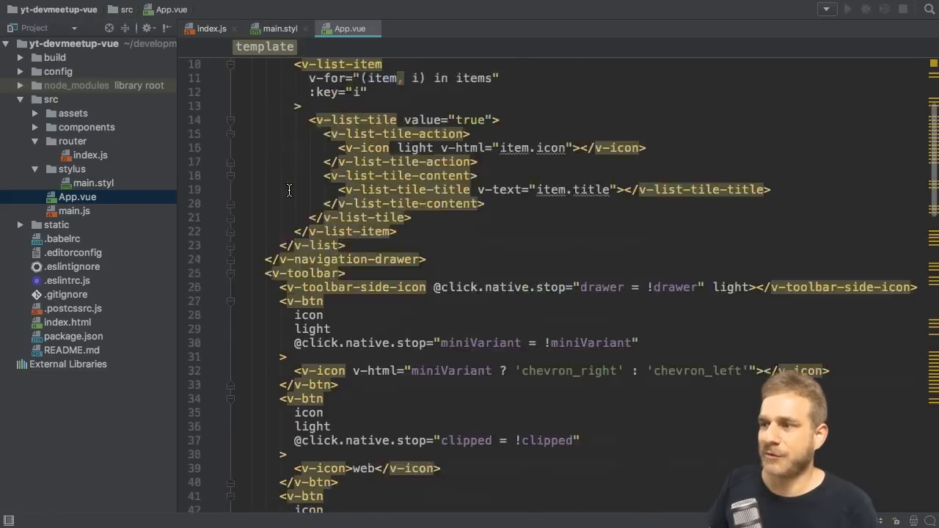
# Scroll through the App.vue template to read its navigation drawer and toolbar markup.
pyautogui.scroll(-3)
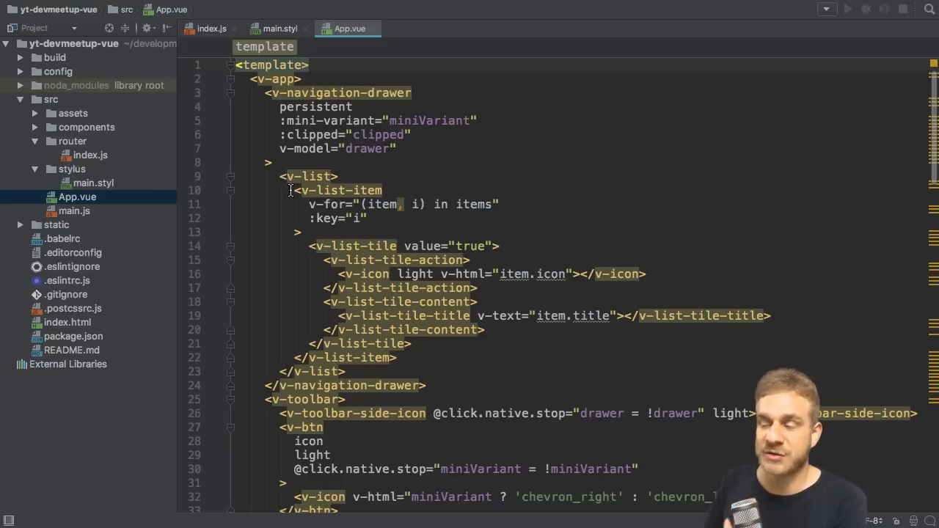
pyautogui.scroll(-3)
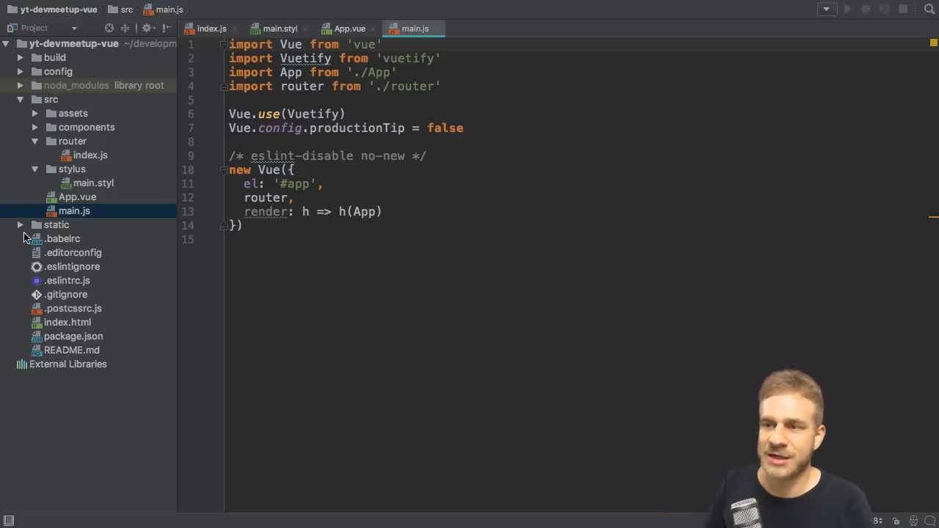
pyautogui.click(20, 225)
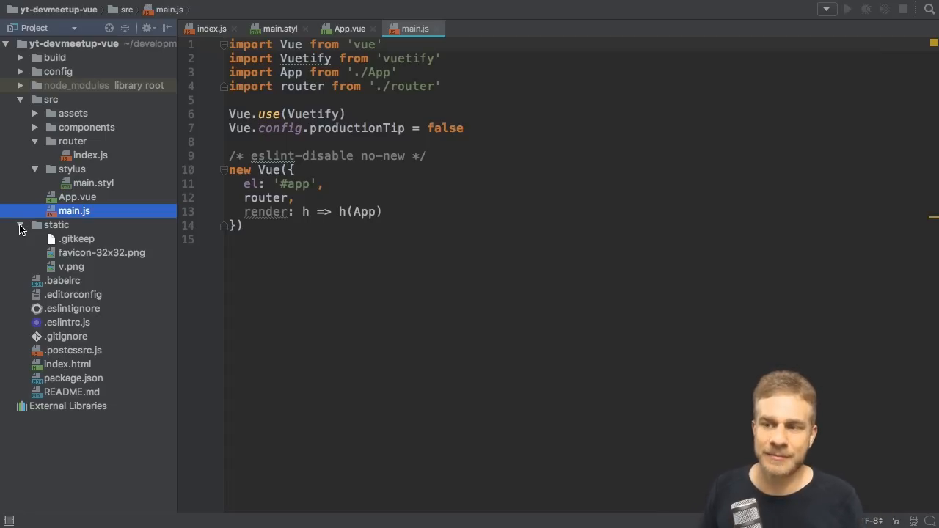
pyautogui.moveTo(94, 270)
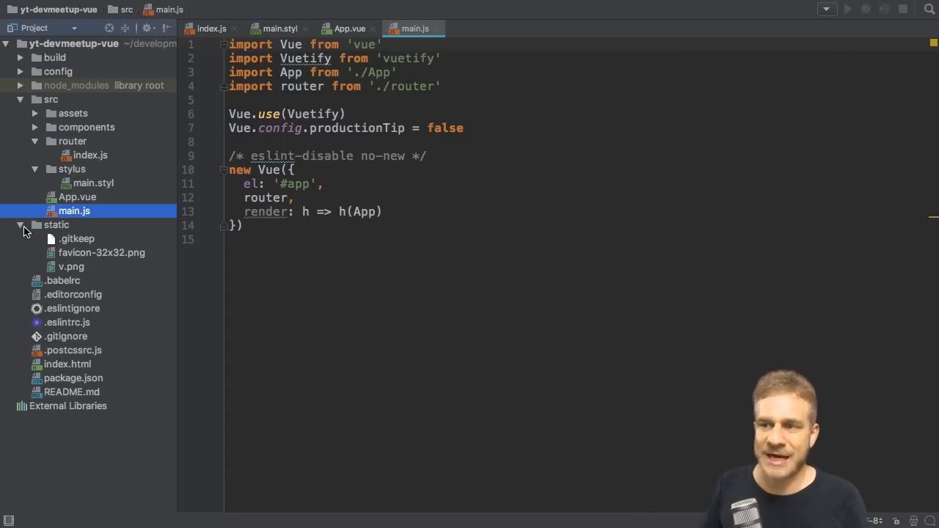
pyautogui.click(20, 225)
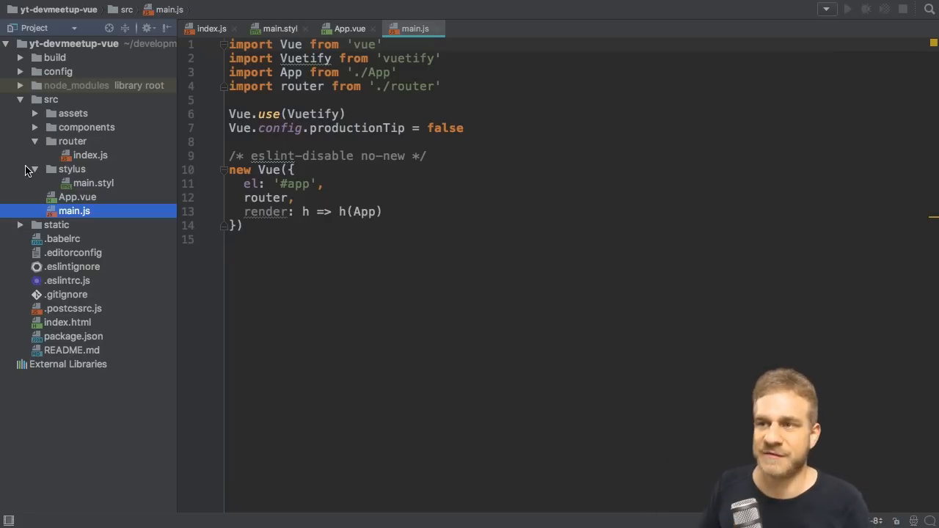
pyautogui.click(58, 71)
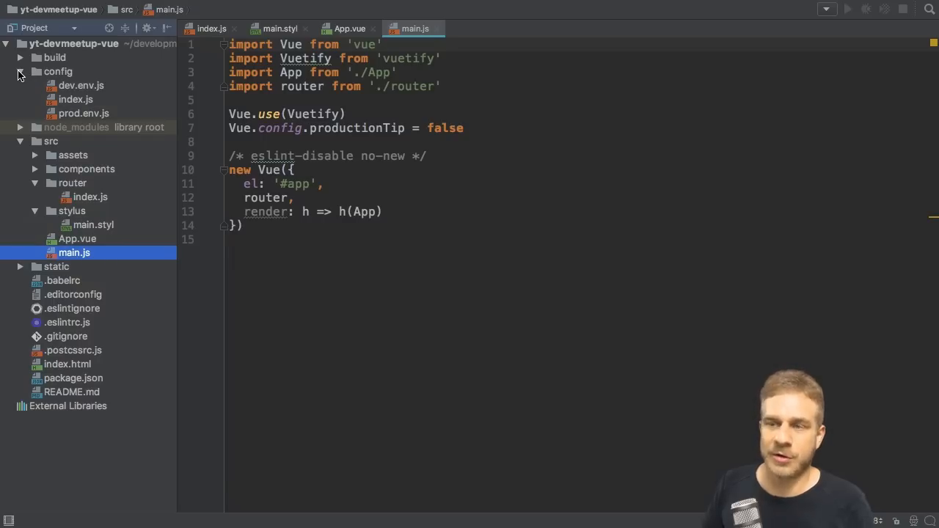
pyautogui.click(20, 71)
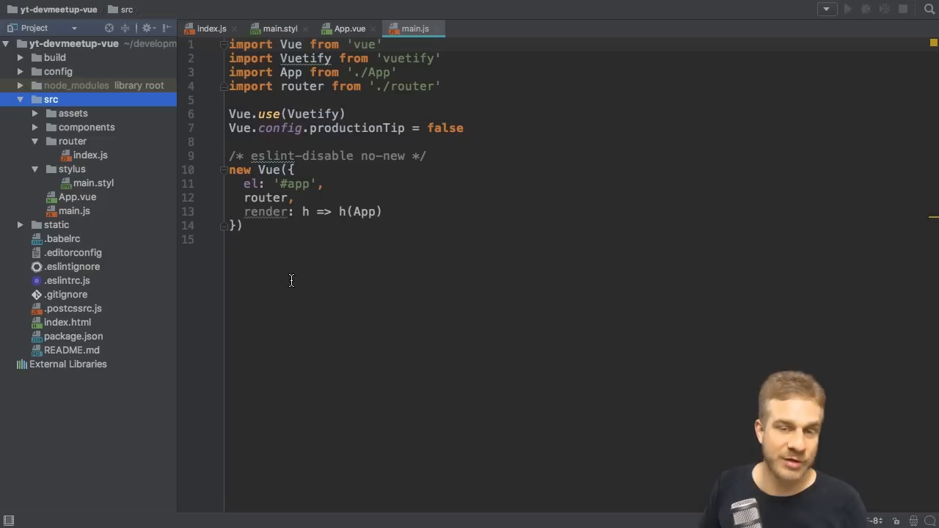
pyautogui.moveTo(315, 294)
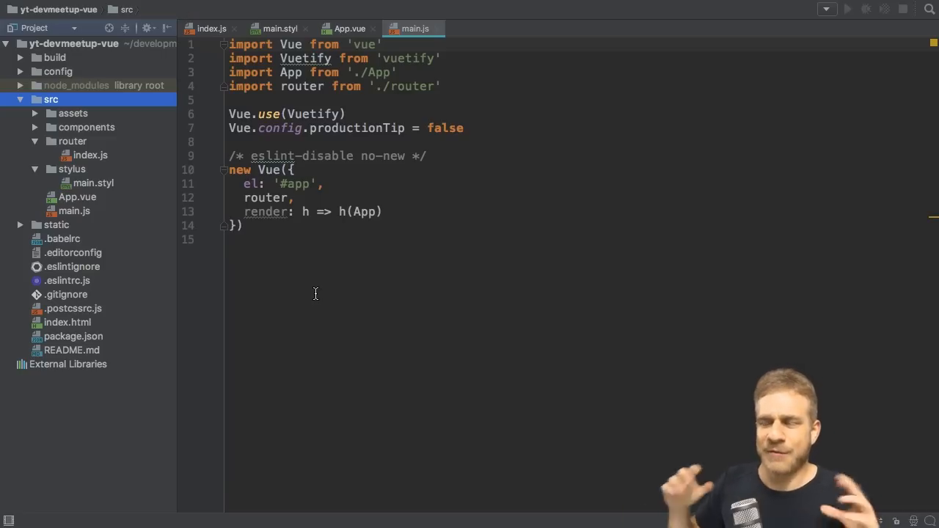